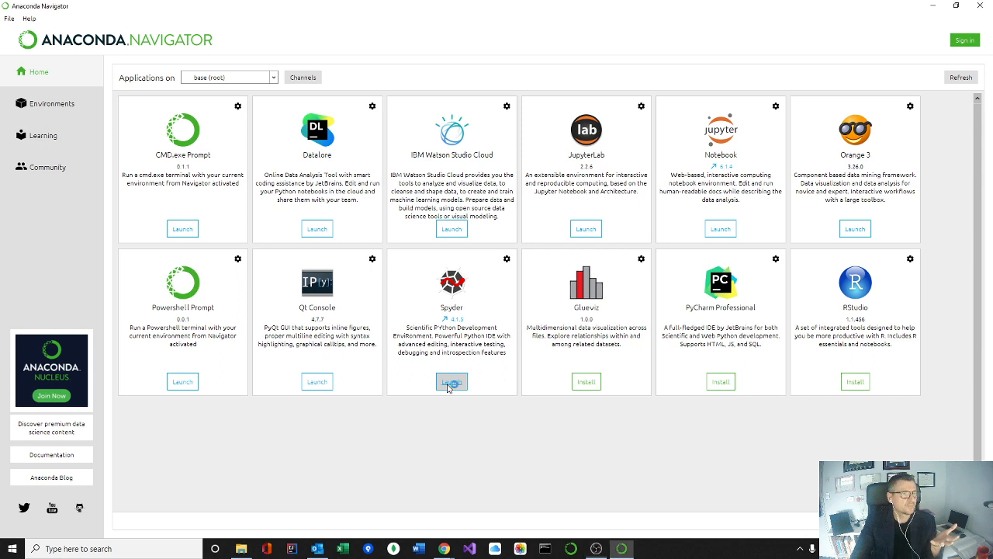
Launch Spyder from its tile on the Anaconda Navigator Home page
left_click(451, 381)
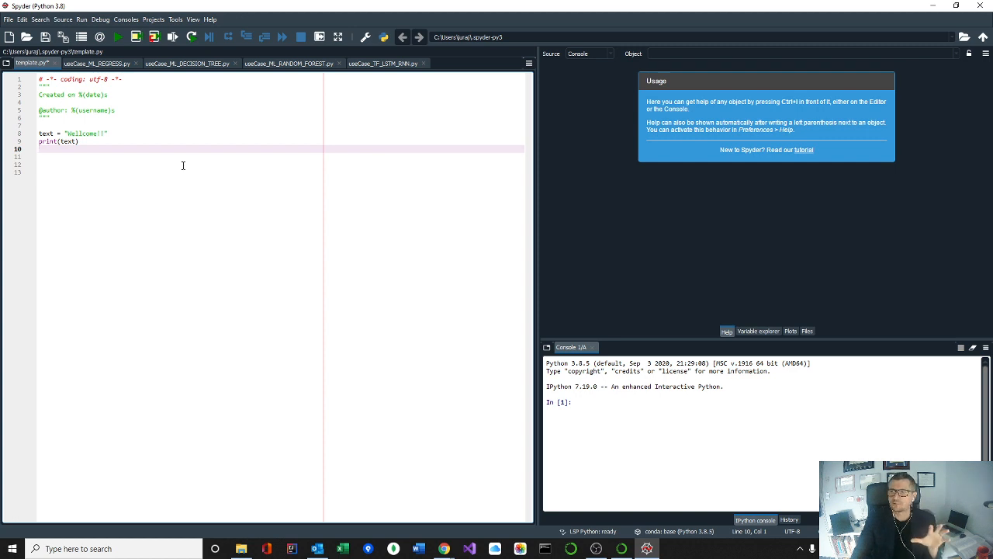
mouse_move(100, 156)
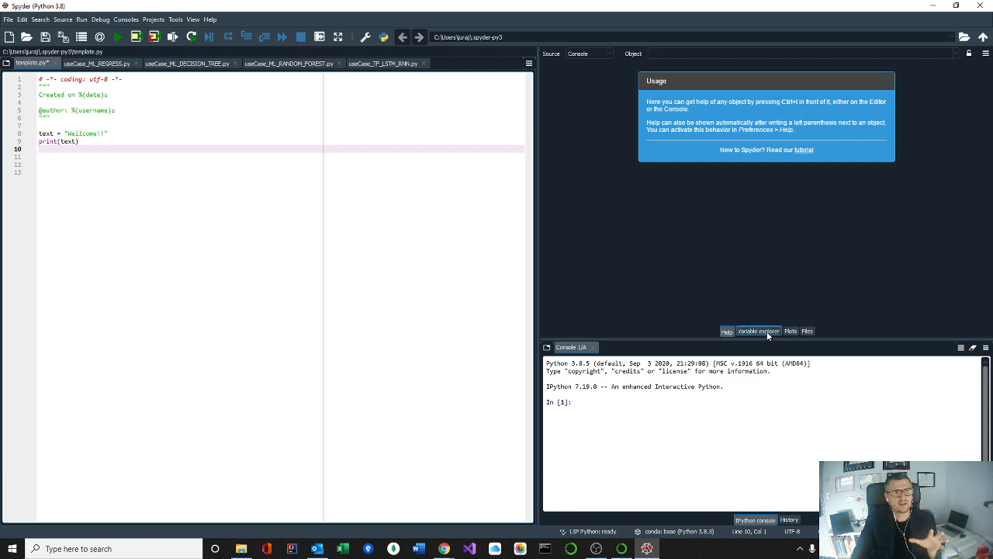
Check the empty Variable explorer and Plots, then browse the configuration folder in Files
left_click(758, 330)
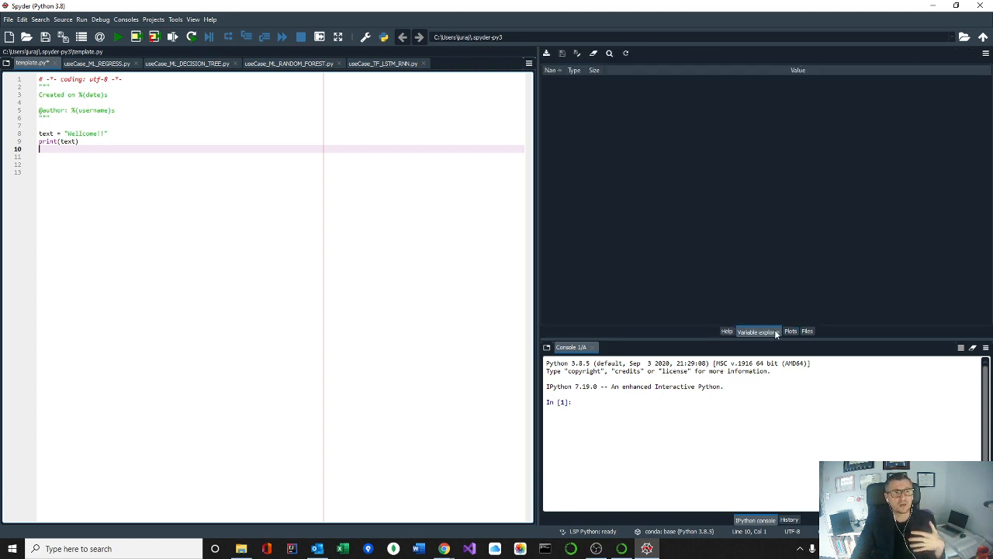
left_click(807, 331)
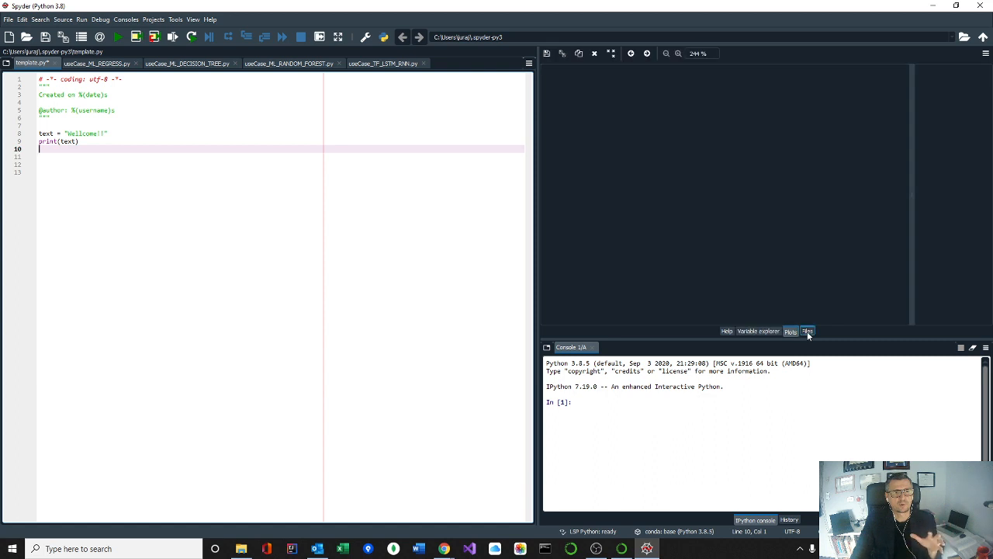
left_click(808, 331)
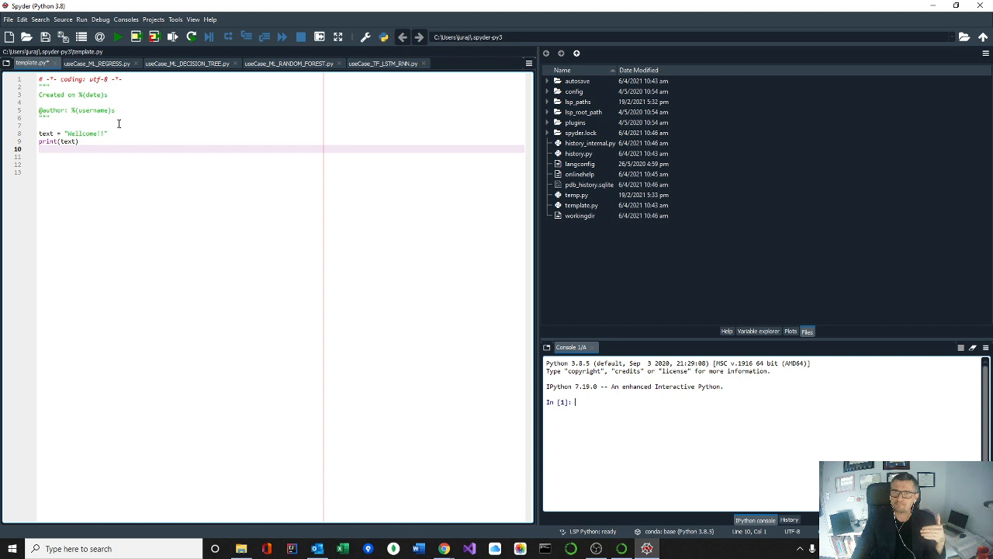
mouse_move(103, 141)
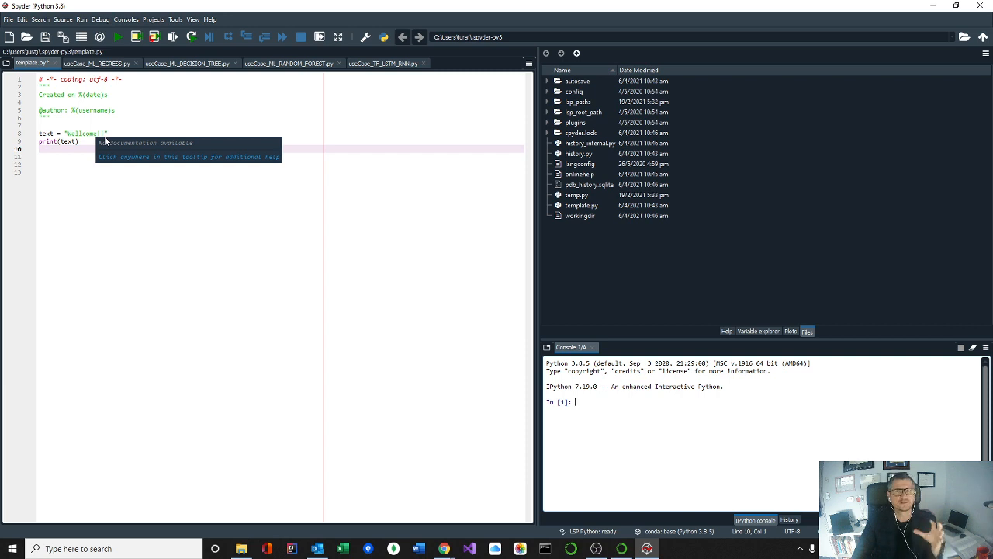
left_click(131, 124)
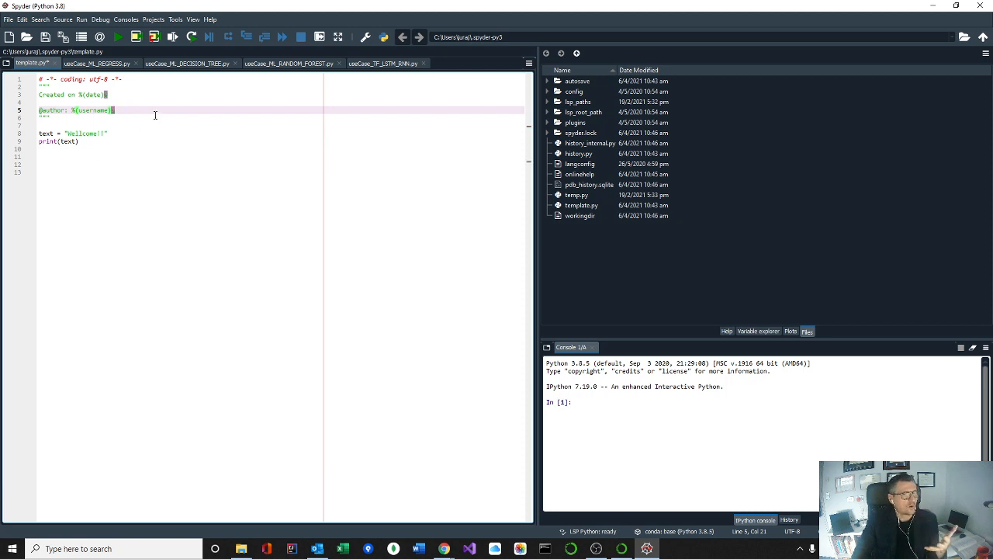
mouse_move(26, 27)
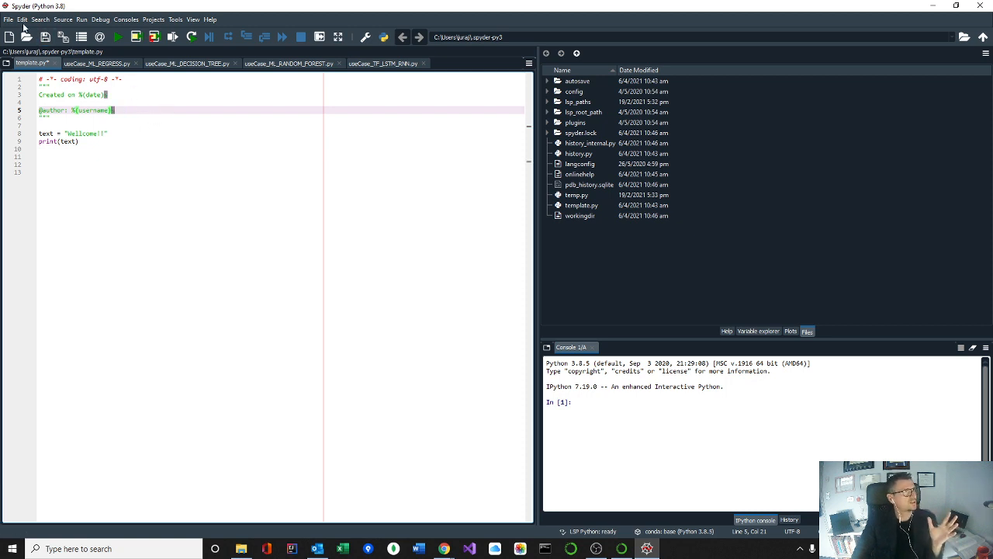
left_click(7, 19)
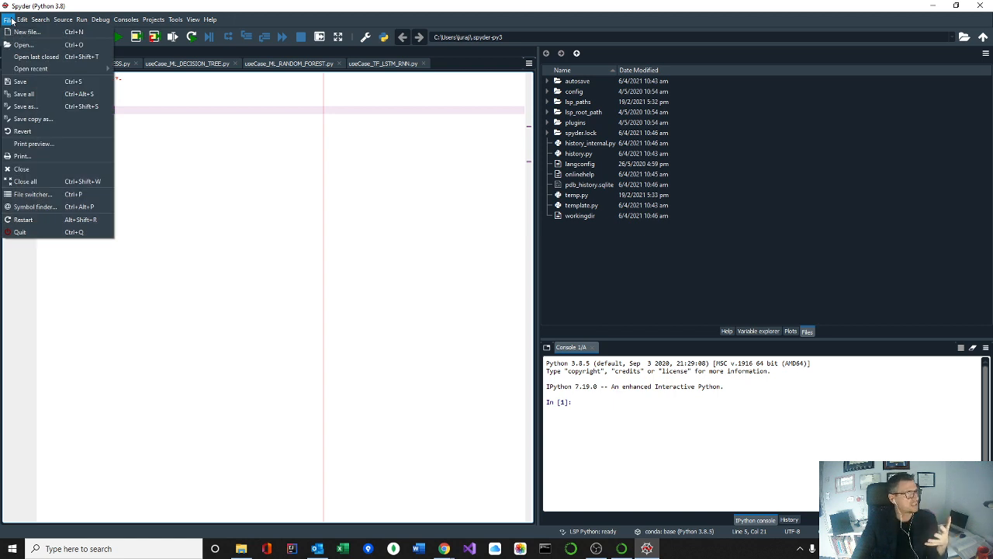
left_click(27, 31)
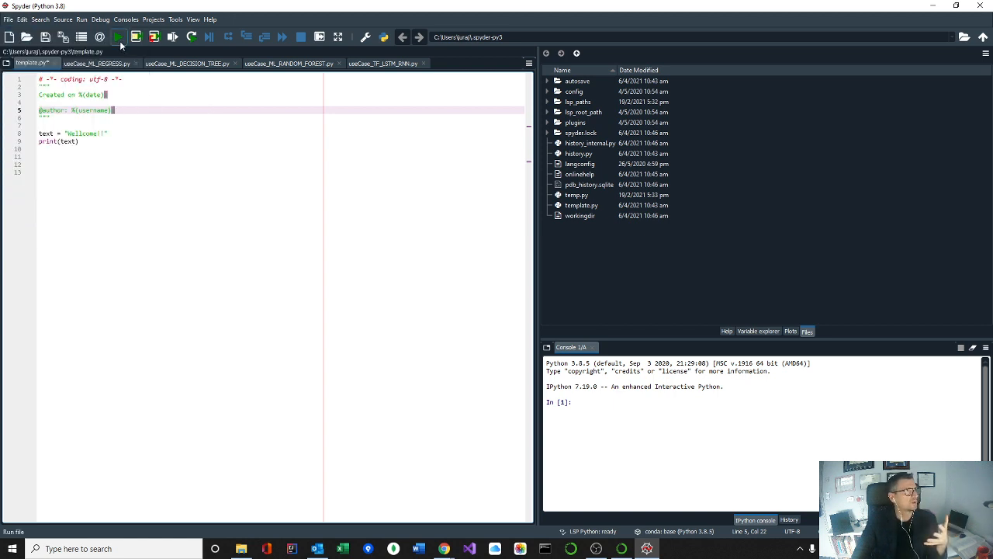
mouse_move(117, 37)
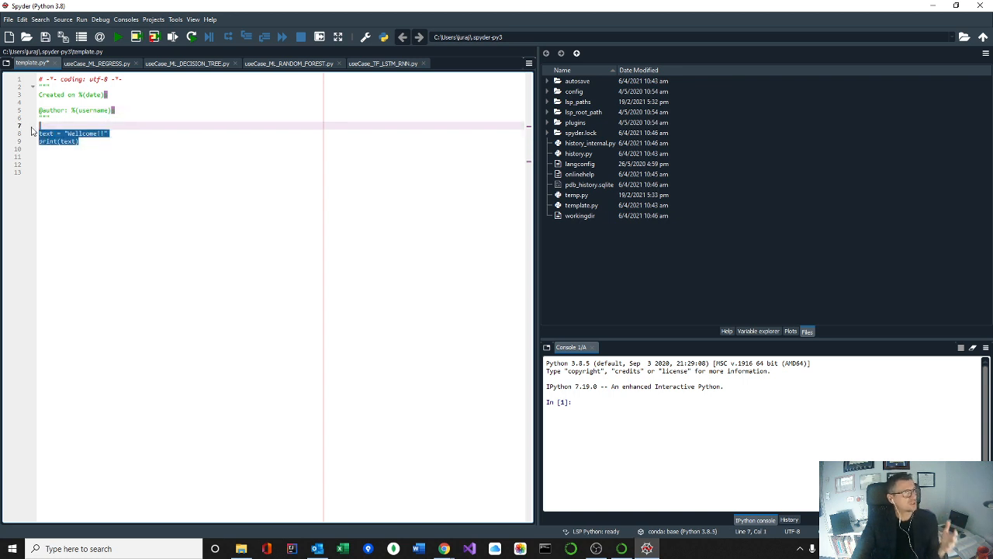
Replace the old welcome lines with test = "Wellcome!!!" and print(test), then save template.py
key("Delete")
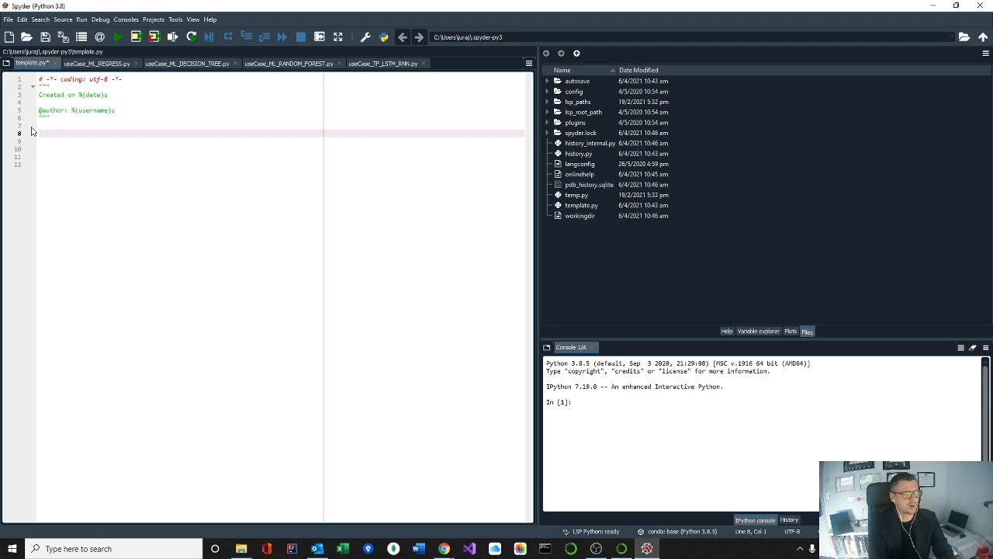
type("test")
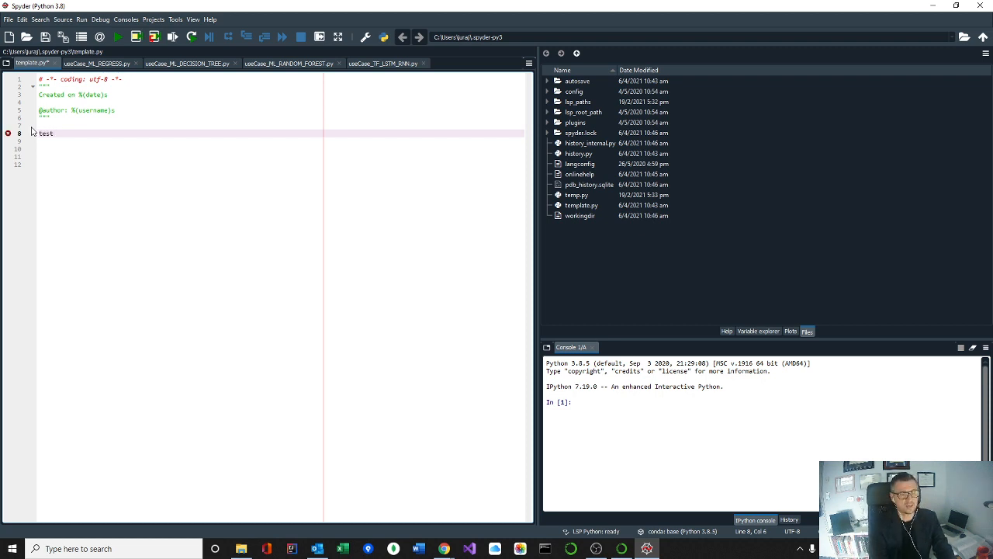
type("=")
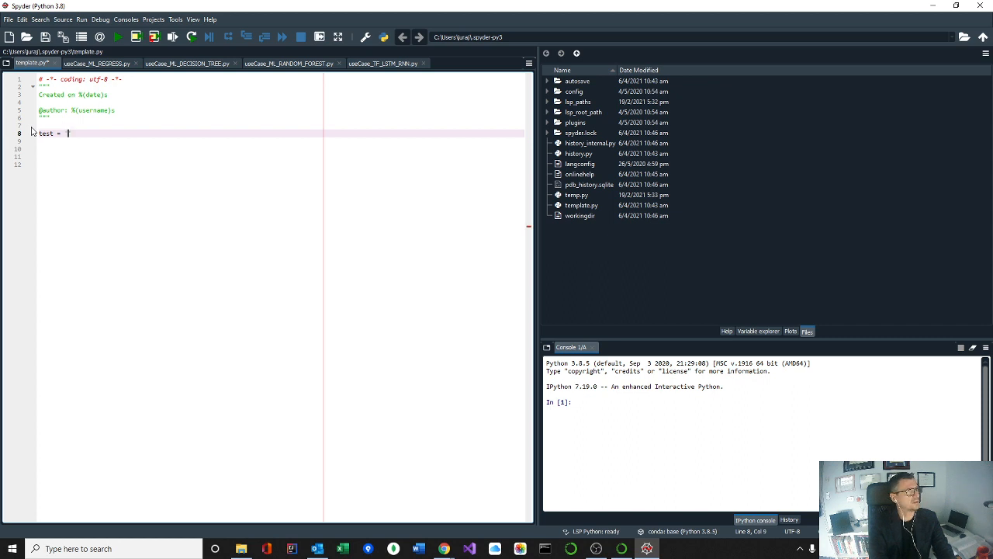
type("\"%")
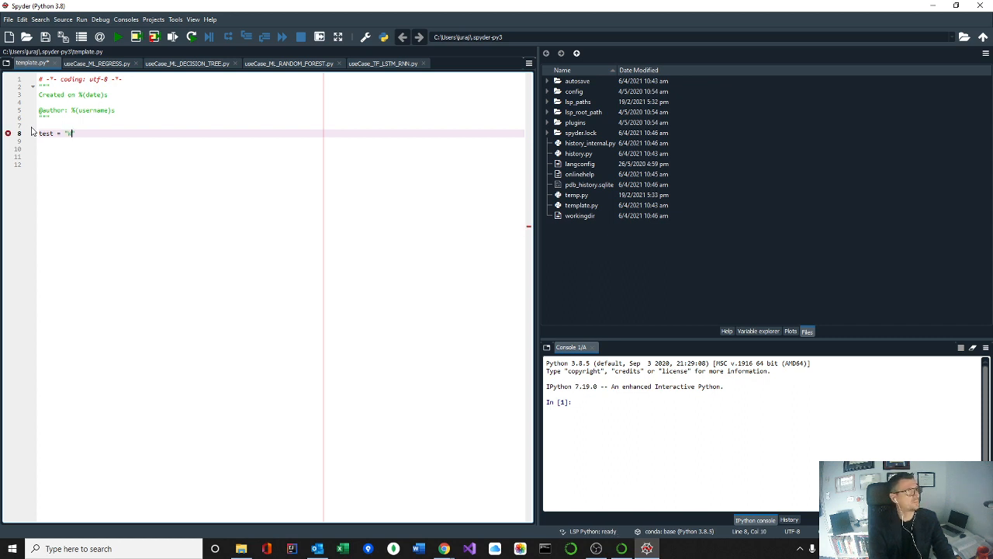
type("Wellcome!!!")
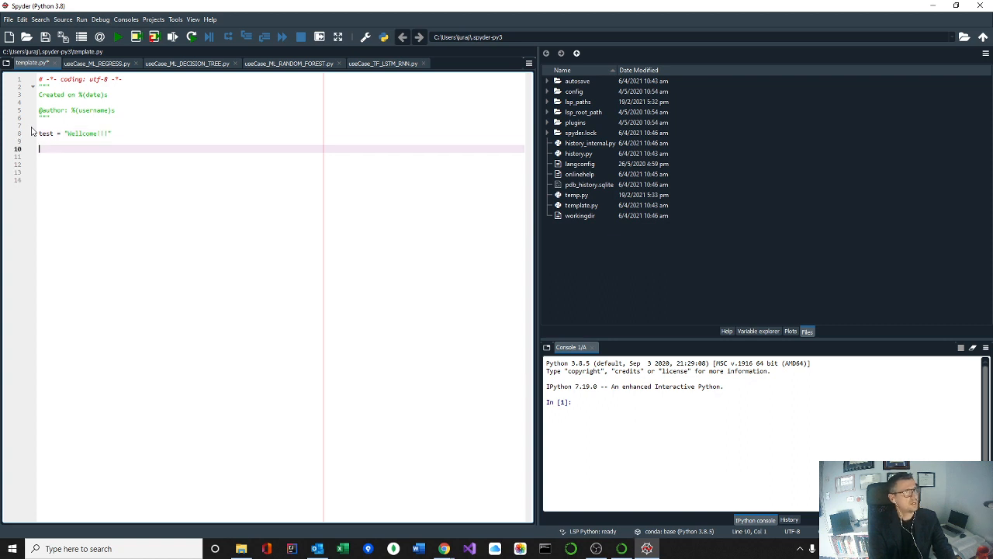
type("print()")
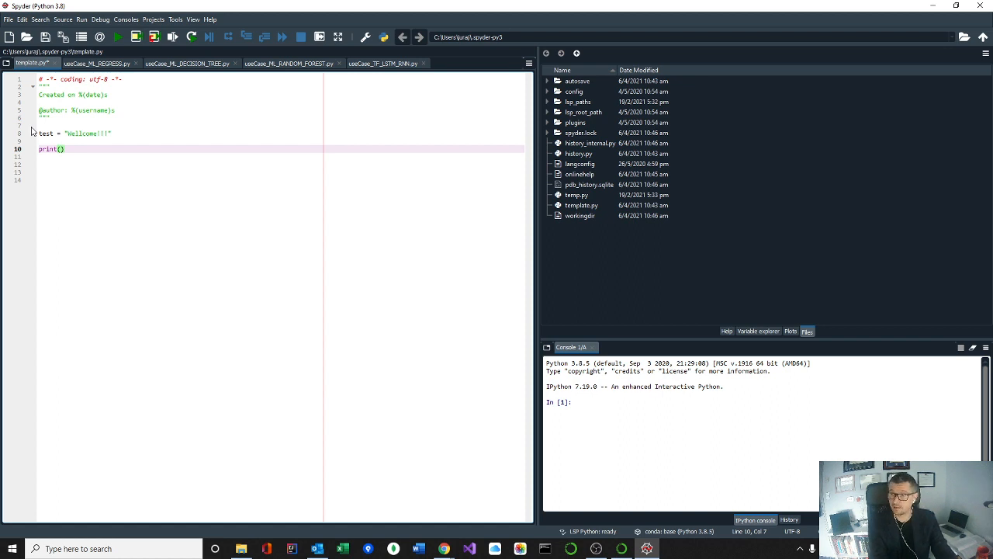
type("test")
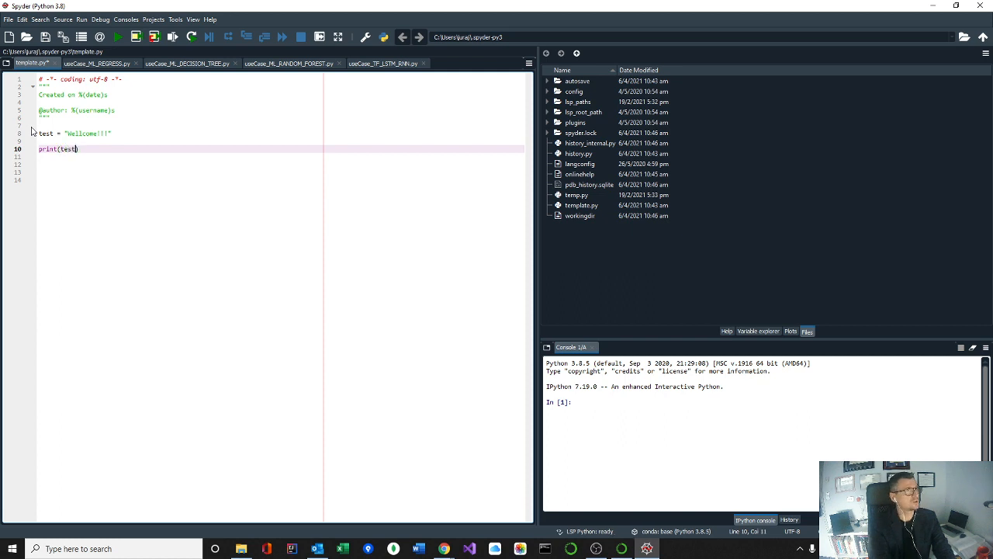
key("enter")
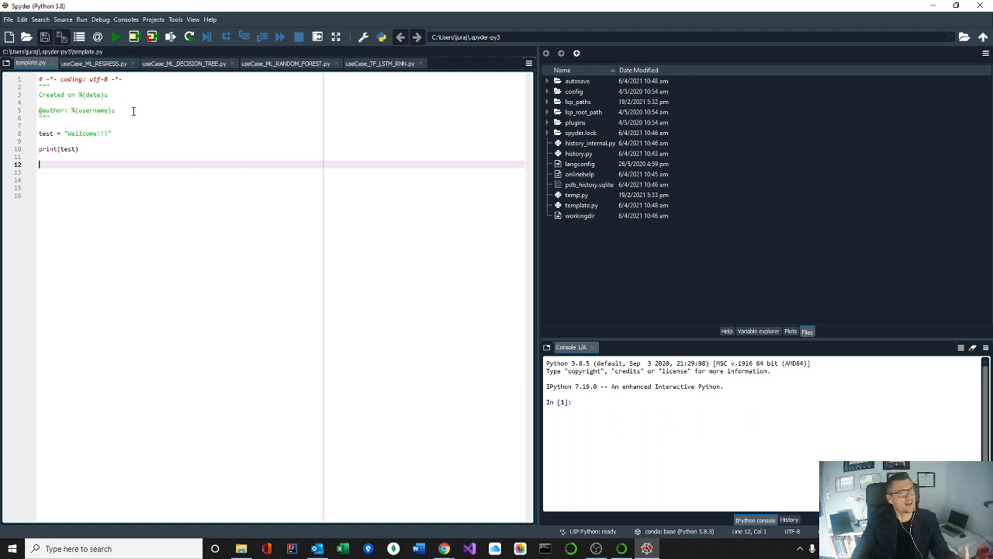
mouse_move(117, 37)
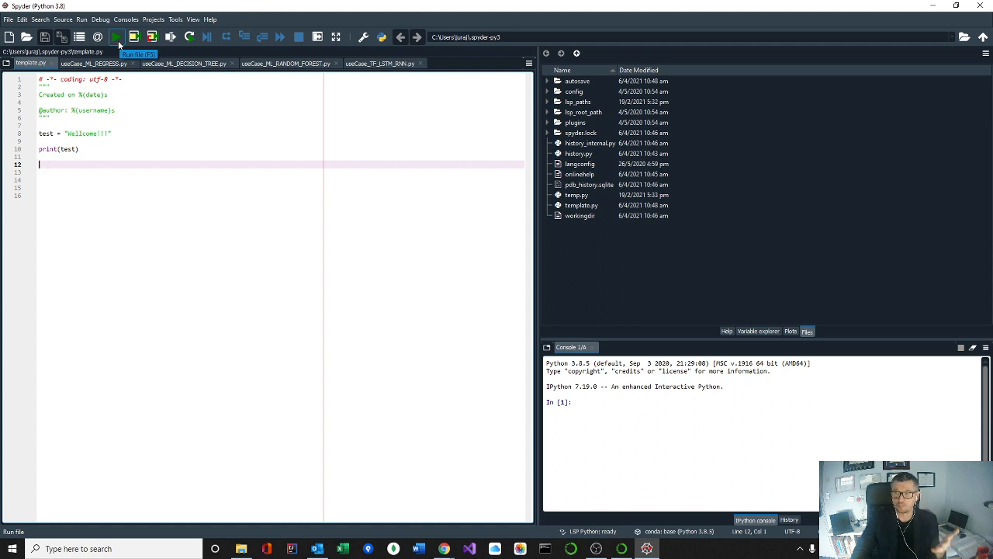
Run template.py with the Run file button so the console prints Wellcome!!!
left_click(116, 36)
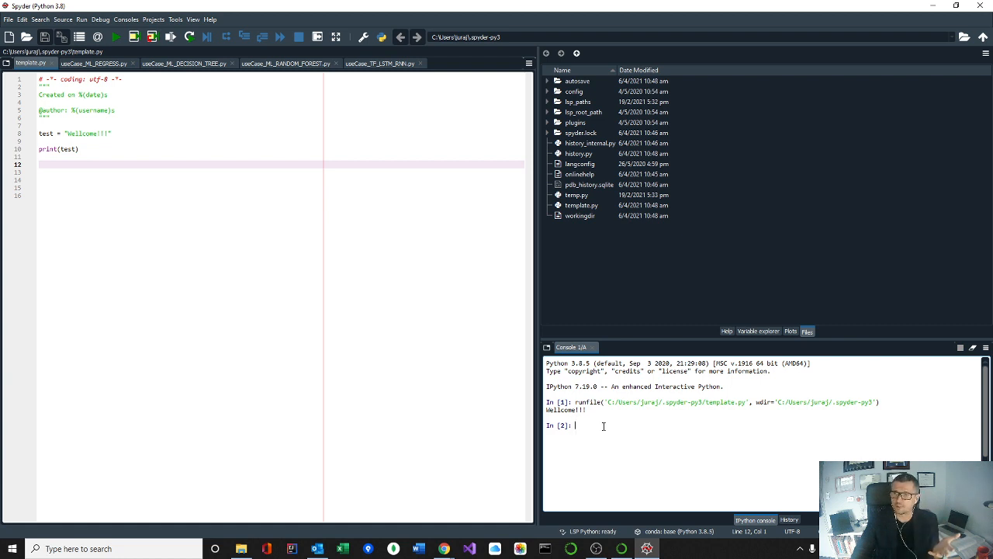
mouse_move(153, 36)
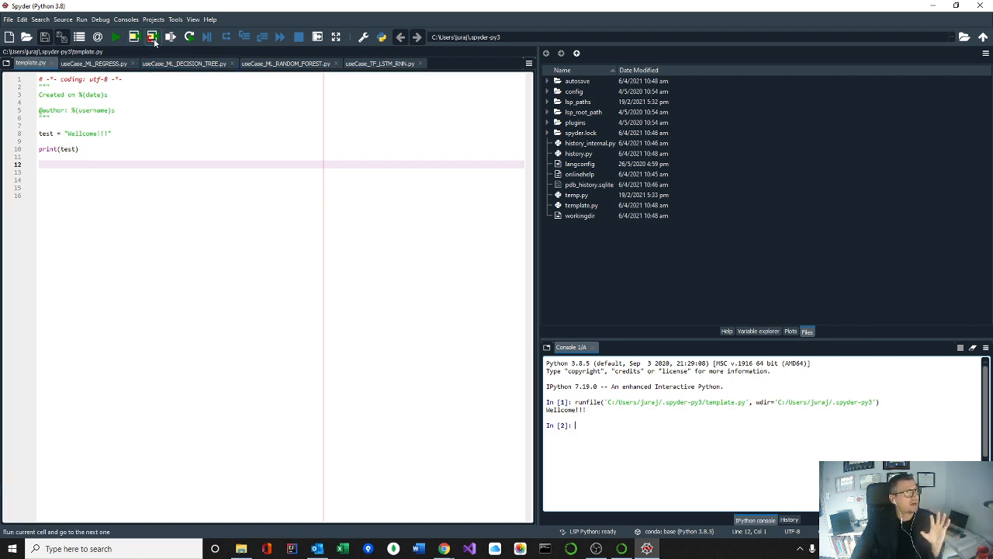
mouse_move(244, 36)
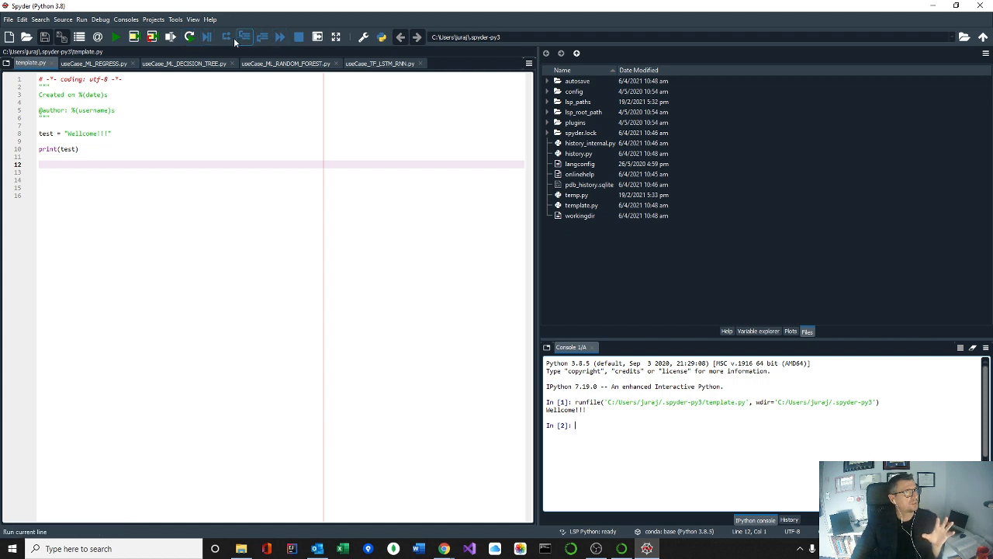
mouse_move(226, 36)
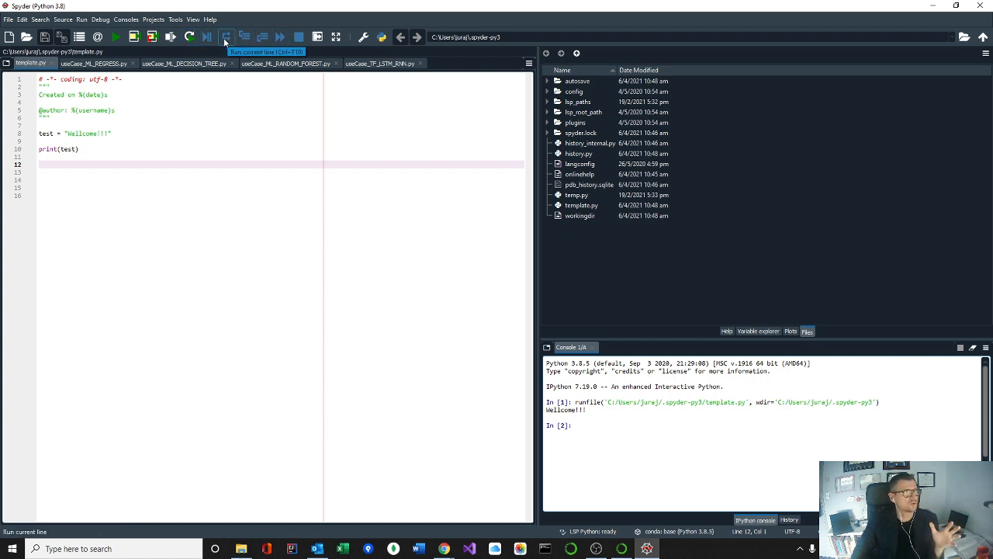
mouse_move(153, 36)
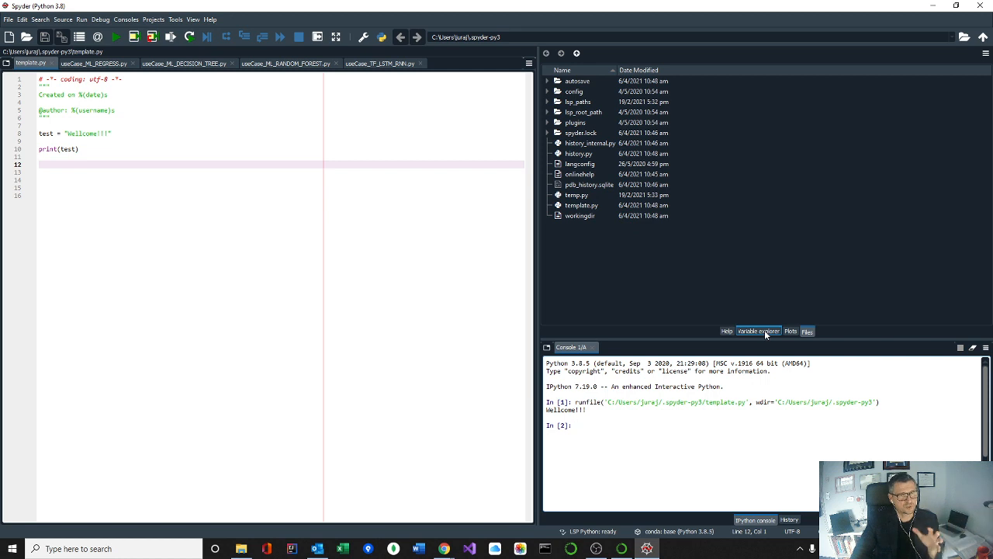
left_click(758, 332)
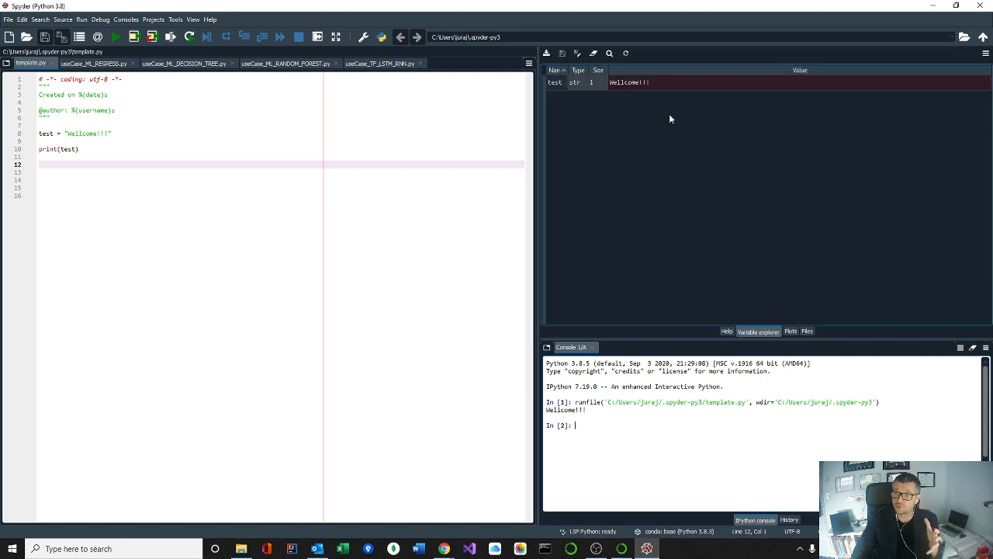
left_click(554, 82)
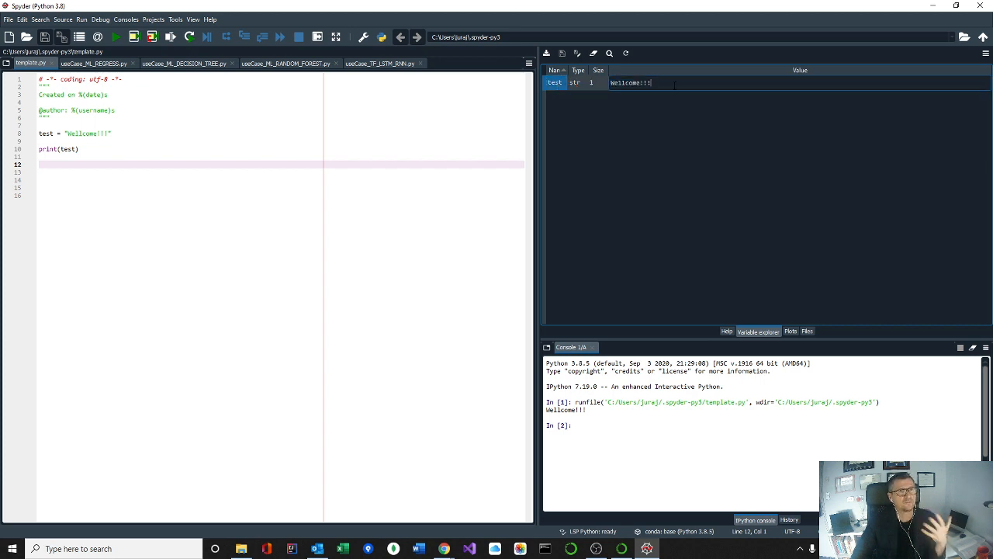
left_click(791, 332)
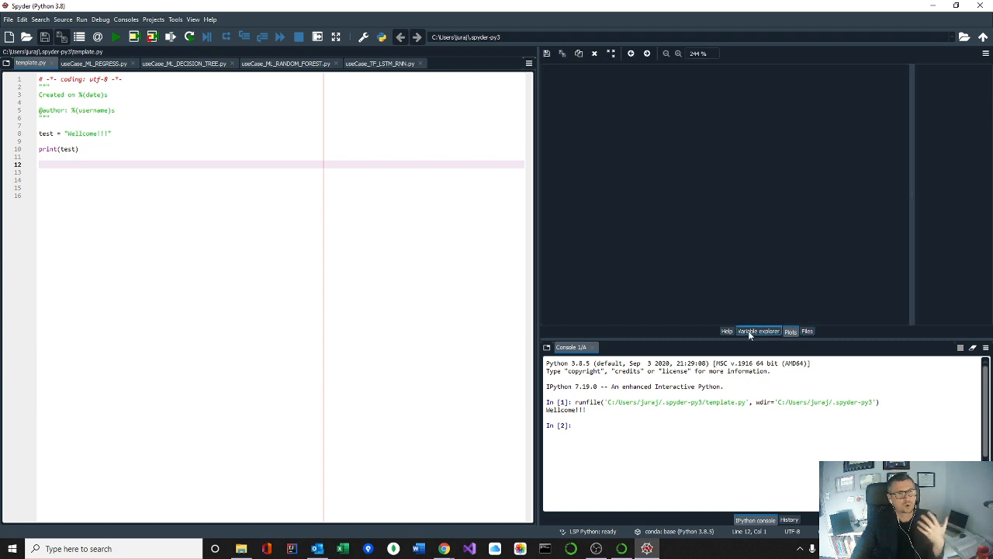
left_click(758, 331)
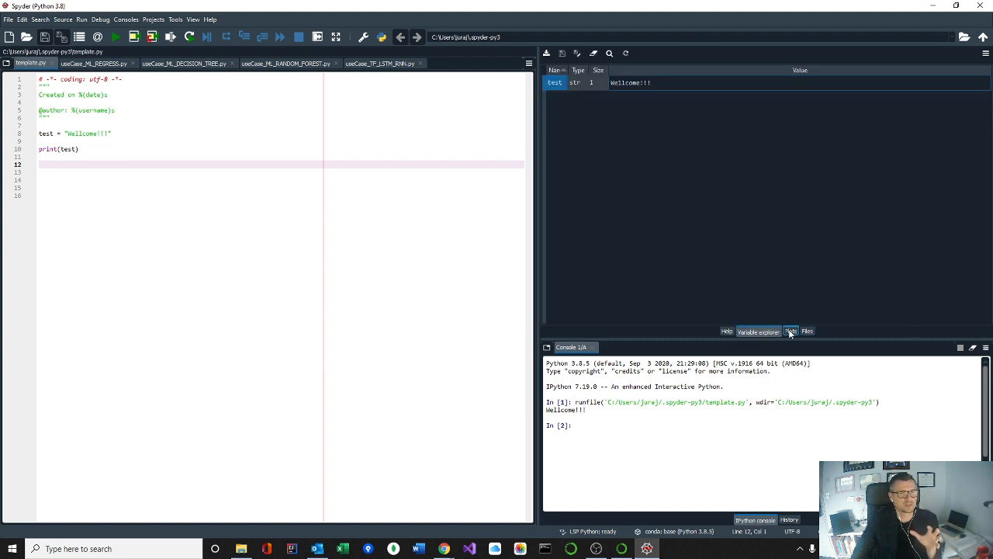
left_click(808, 331)
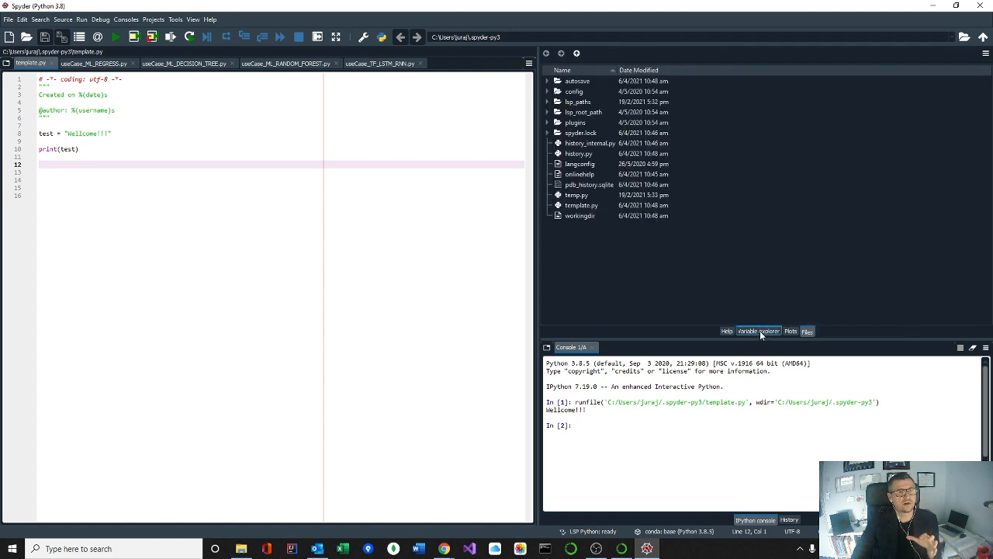
left_click(758, 331)
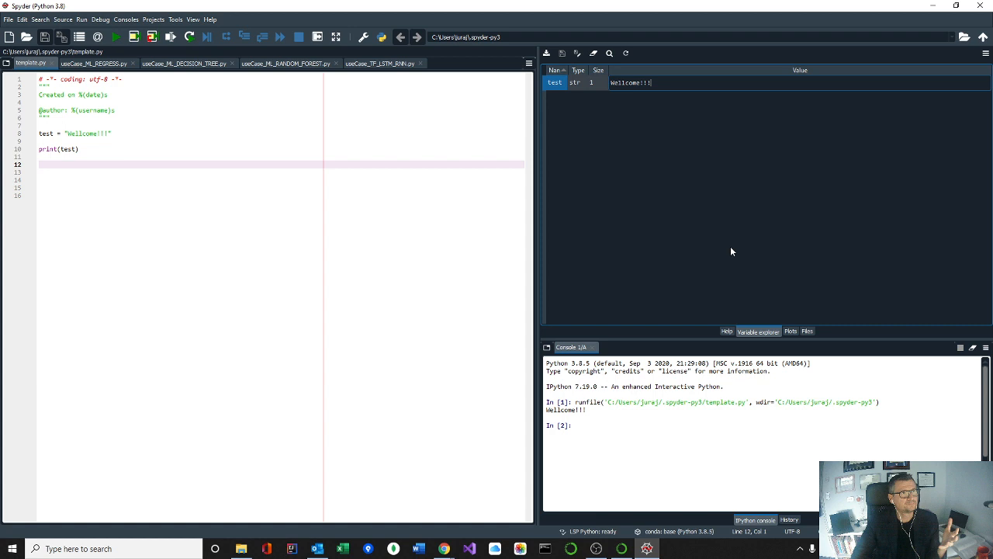
mouse_move(702, 226)
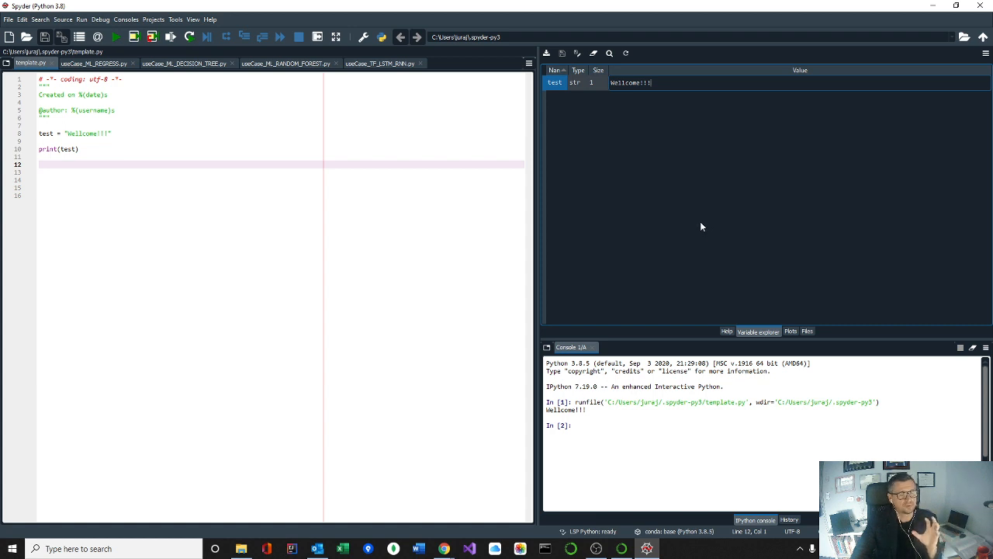
mouse_move(722, 205)
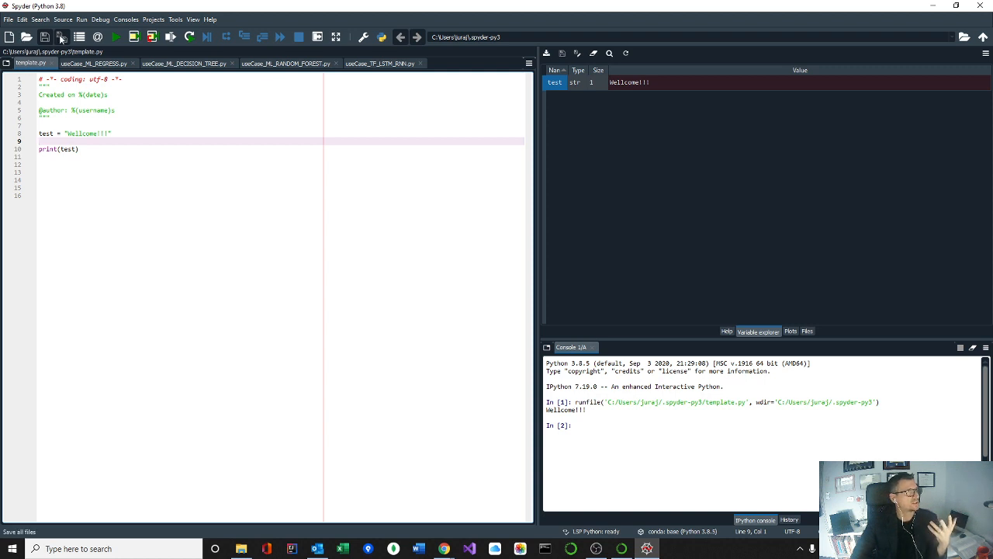
Use File > Save as to save the welcome script as template2.py
left_click(7, 20)
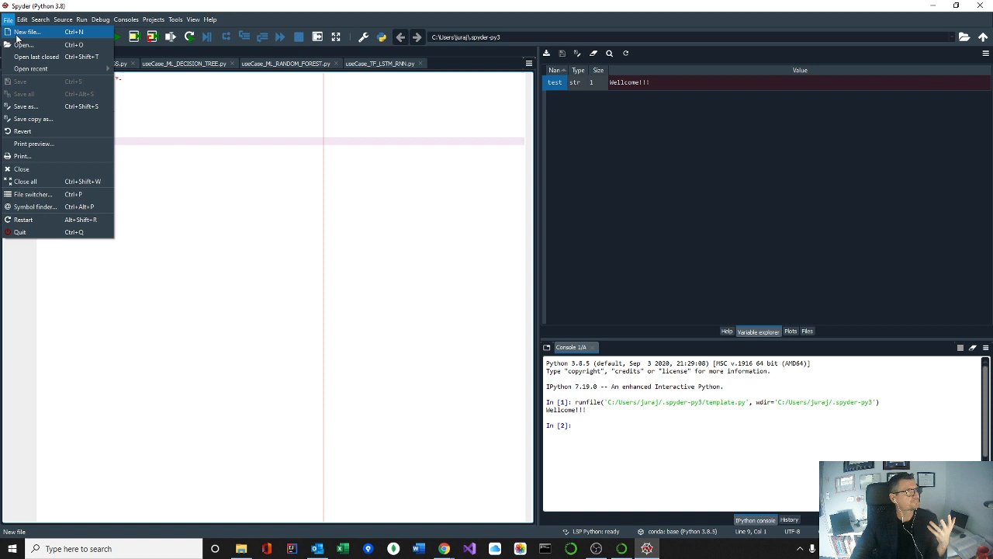
left_click(26, 32)
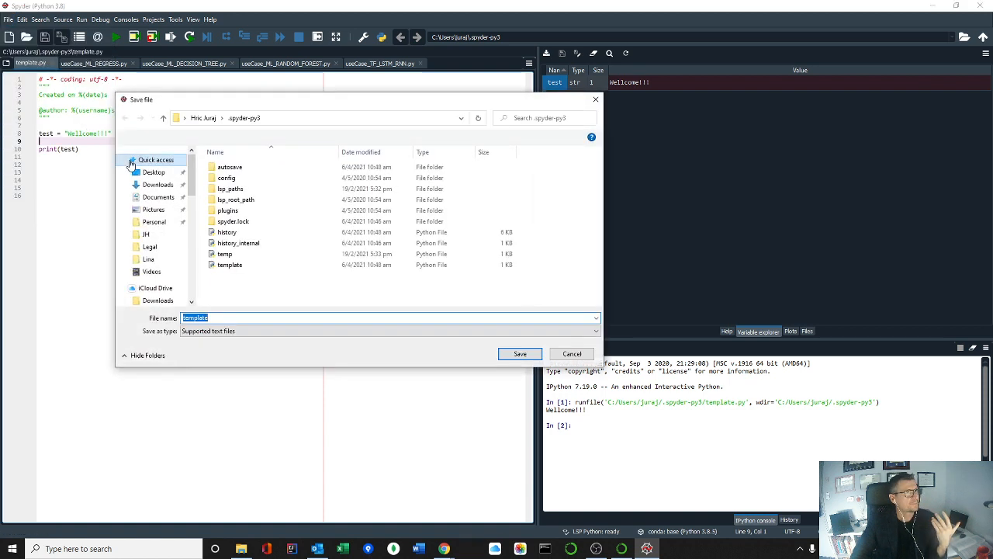
left_click(155, 159)
type("2")
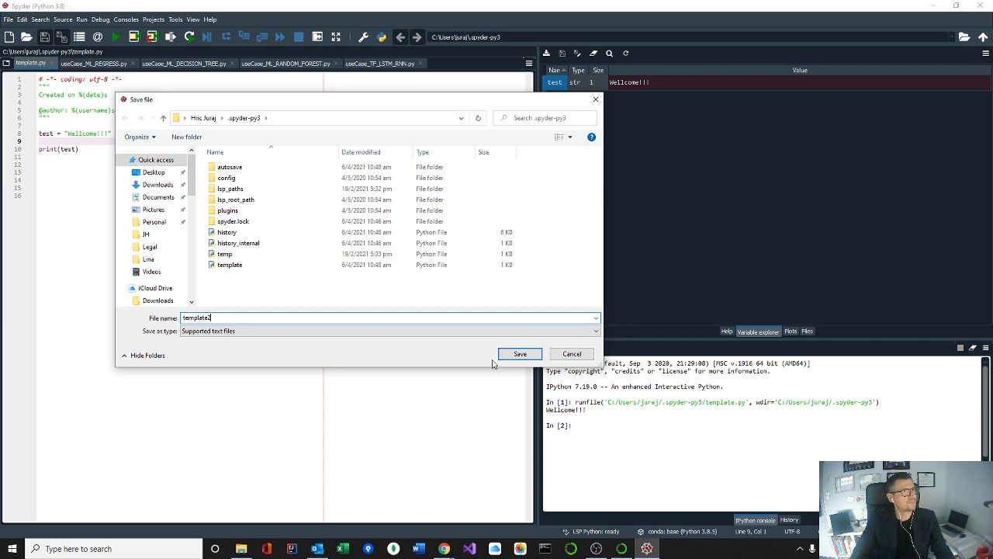
left_click(520, 353)
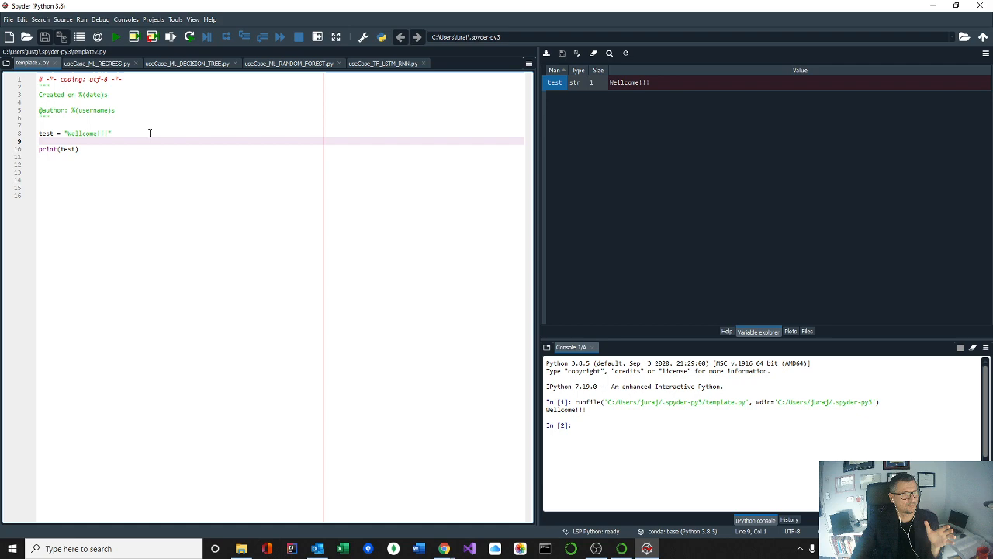
Reopen template.py from the File menu's recent files next to template2.py
left_click(8, 19)
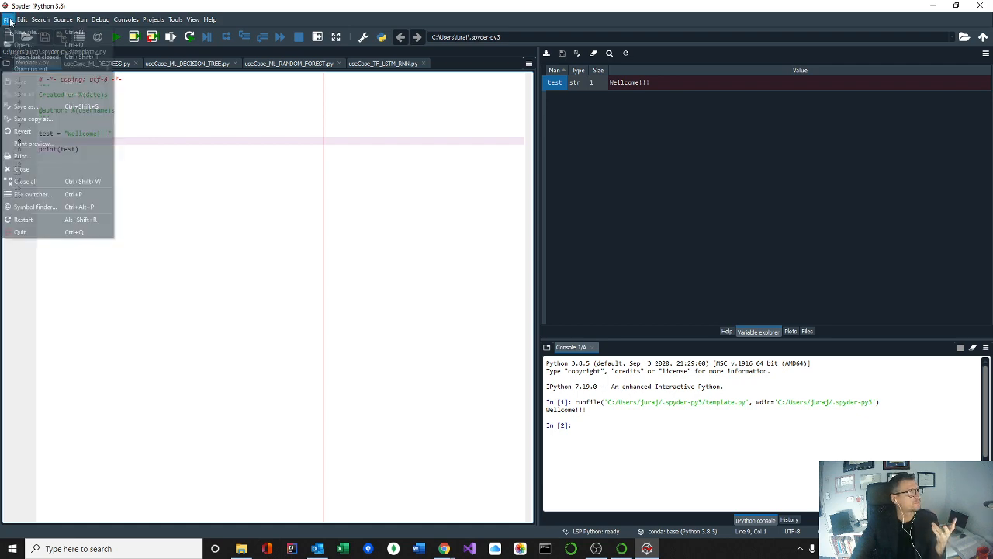
left_click(28, 44)
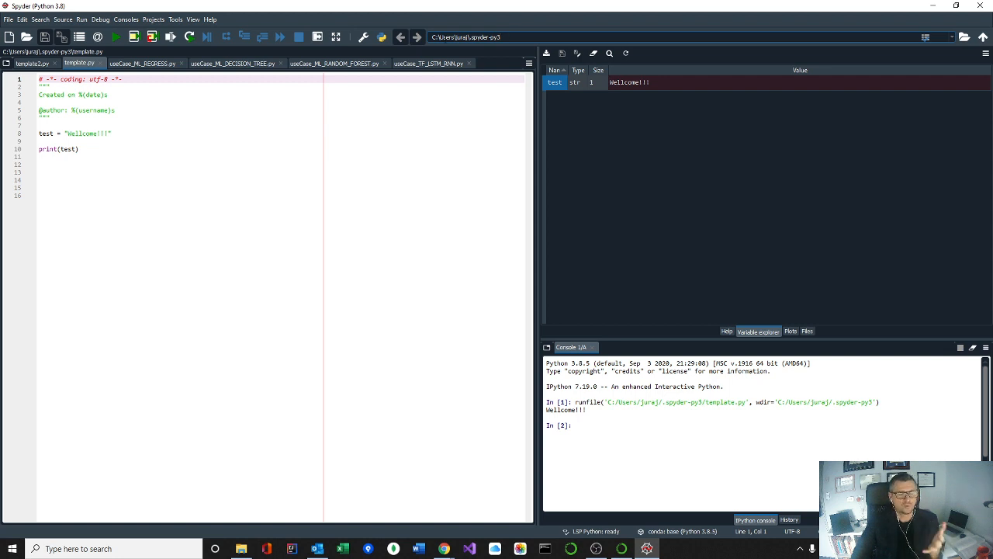
mouse_move(466, 36)
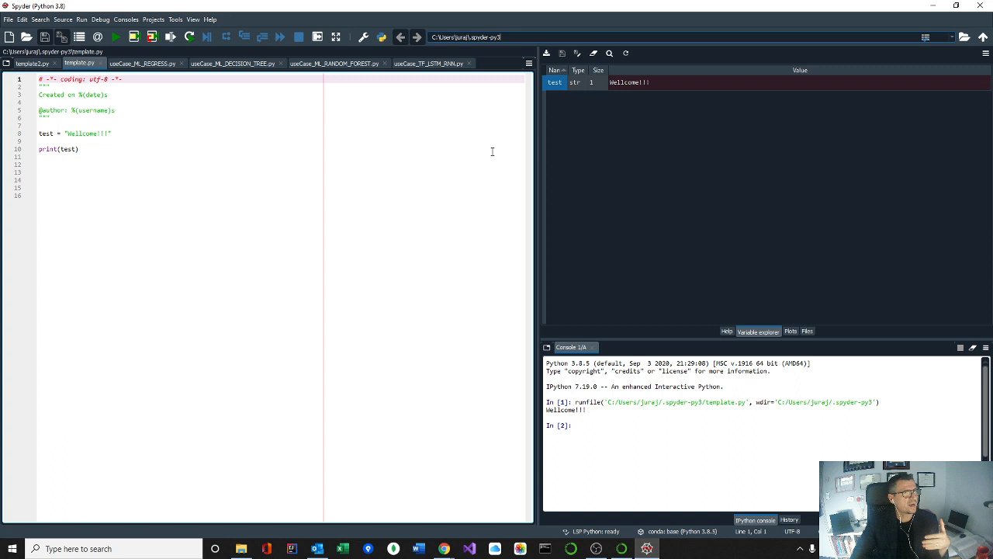
mouse_move(454, 76)
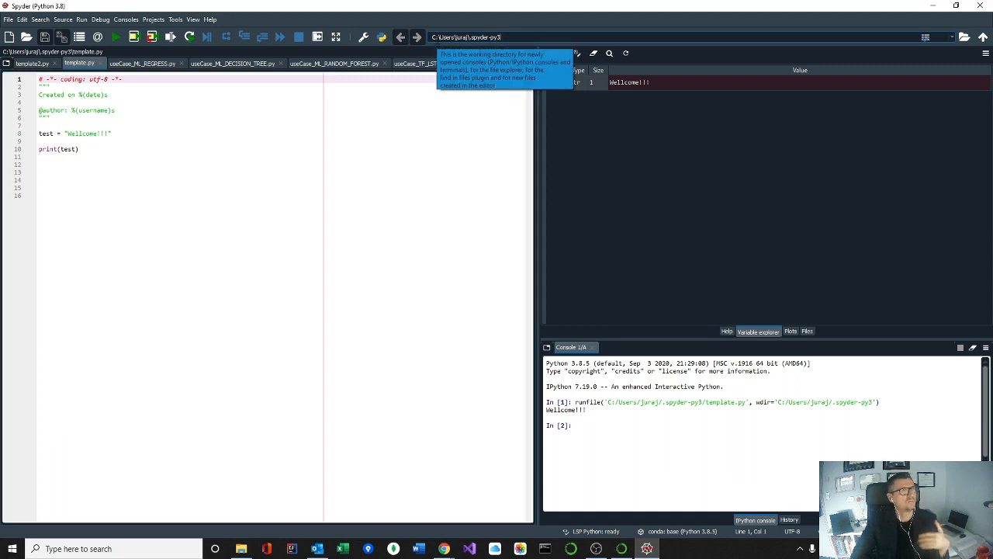
left_click(422, 174)
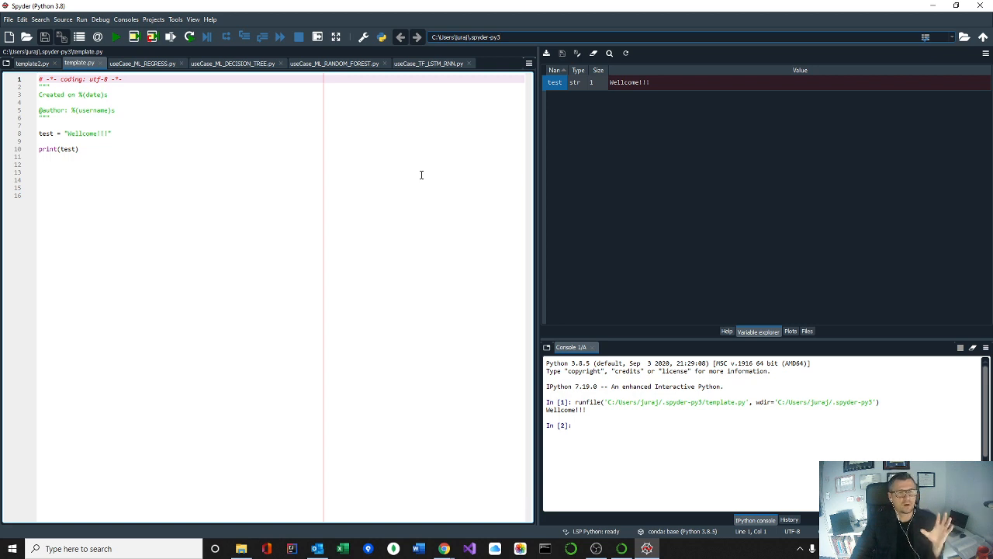
mouse_move(408, 159)
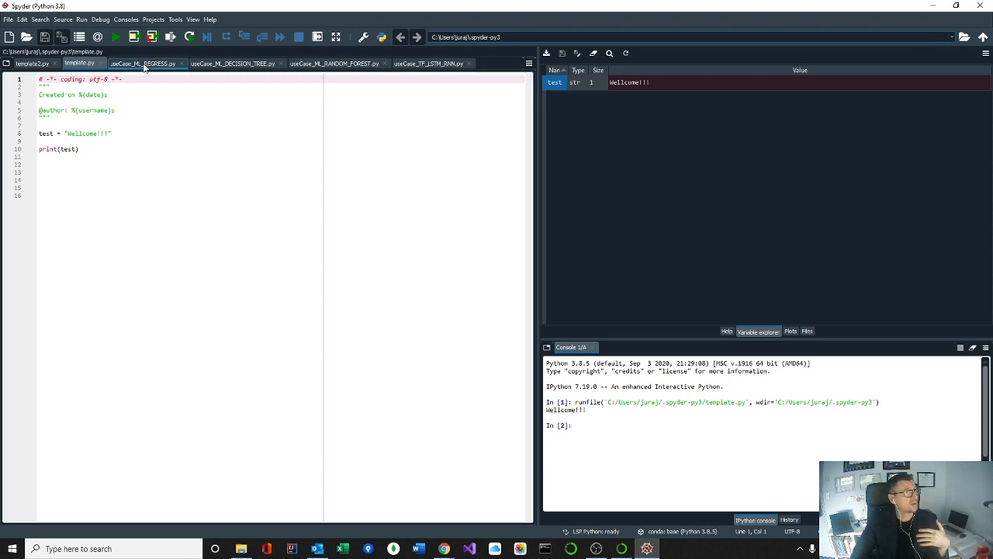
Run useCase_ML_REGRESS.py and look over the printed ML and RANSAC slopes and intercepts
left_click(144, 63)
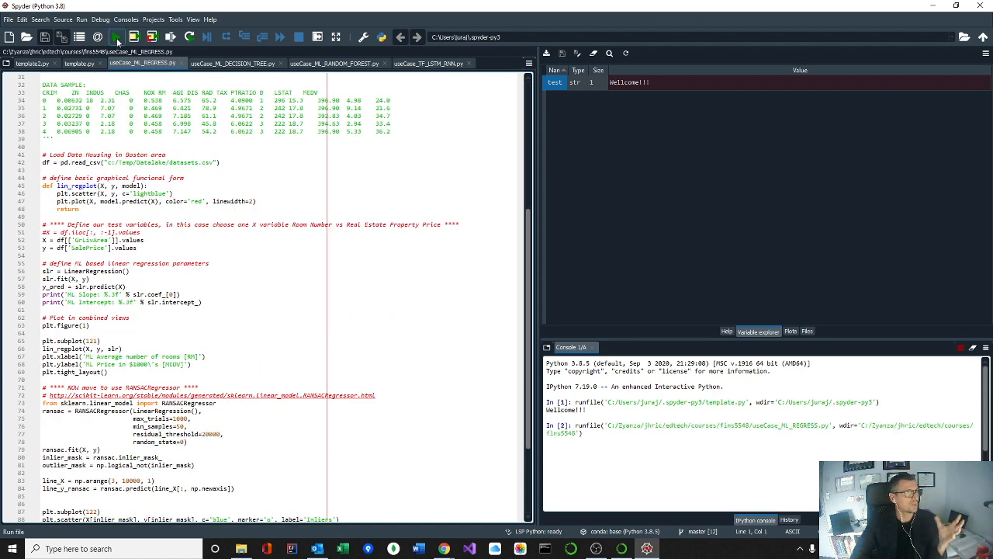
left_click(116, 37)
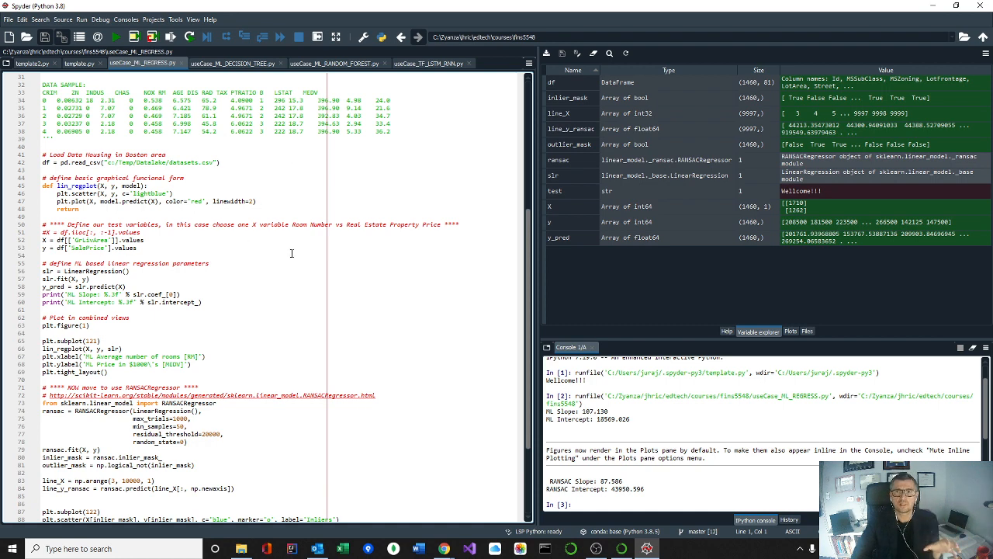
scroll("down", 3)
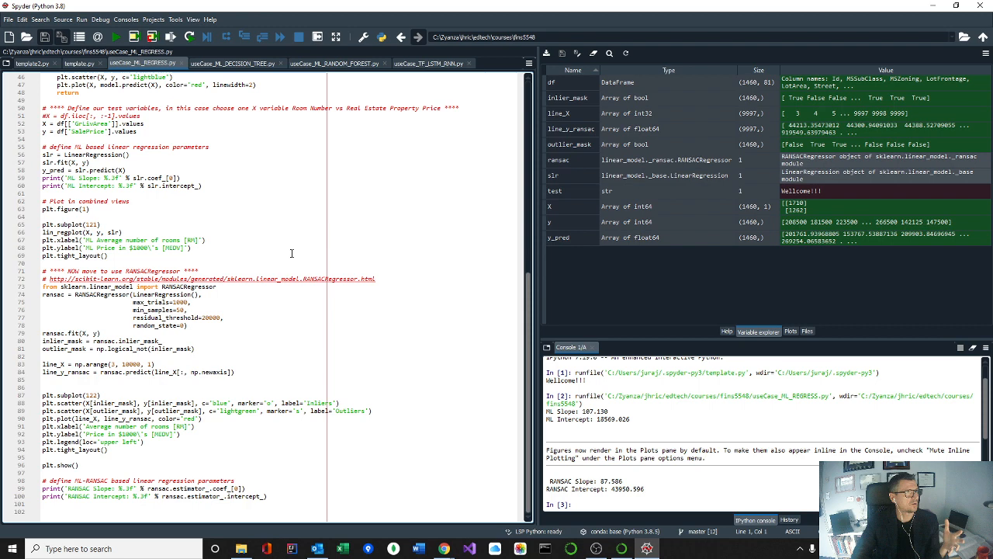
scroll("up", 3)
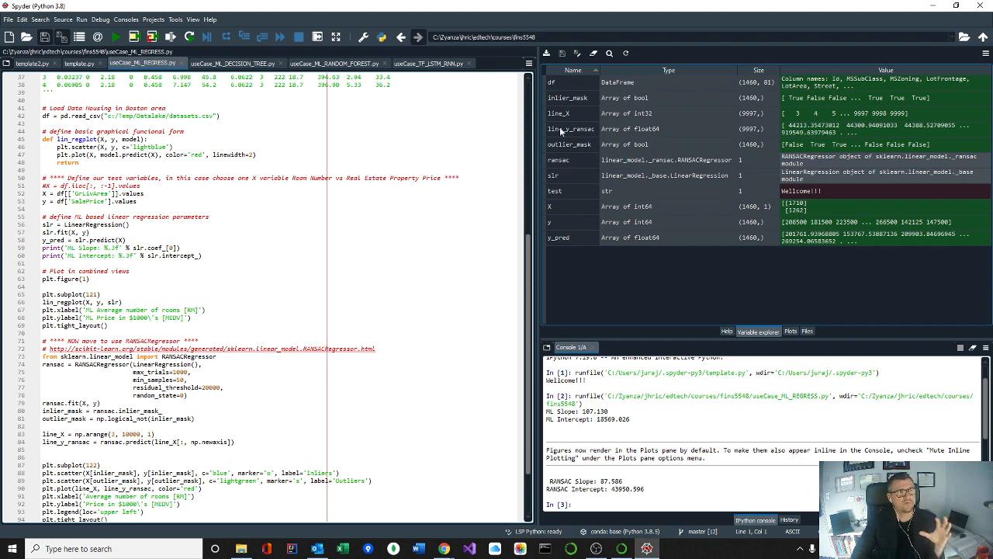
Open the df DataFrame viewer and scroll across the housing data columns
left_click(572, 82)
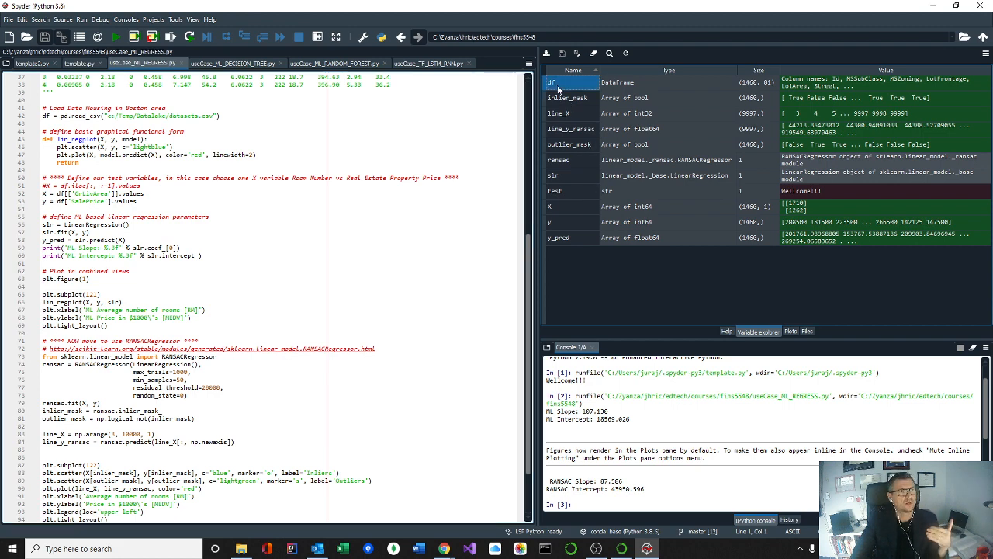
double_click(572, 83)
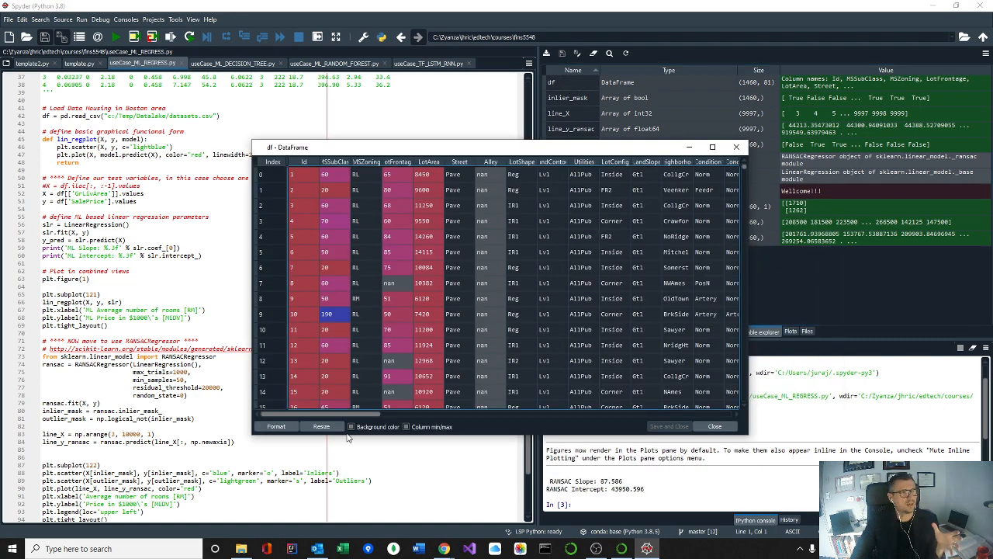
scroll("right", 3)
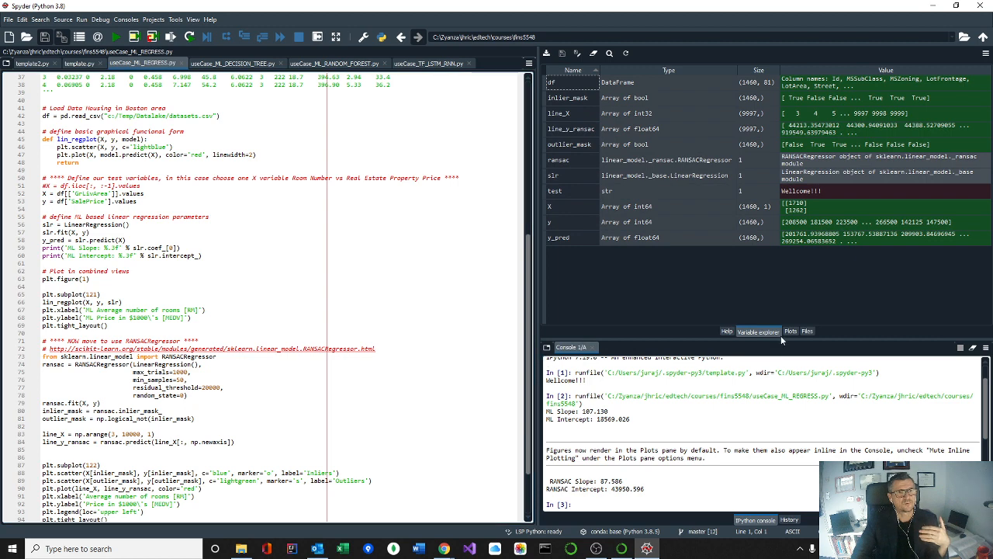
Show the ML and RANSAC regression scatter plots in the Plots pane
left_click(790, 330)
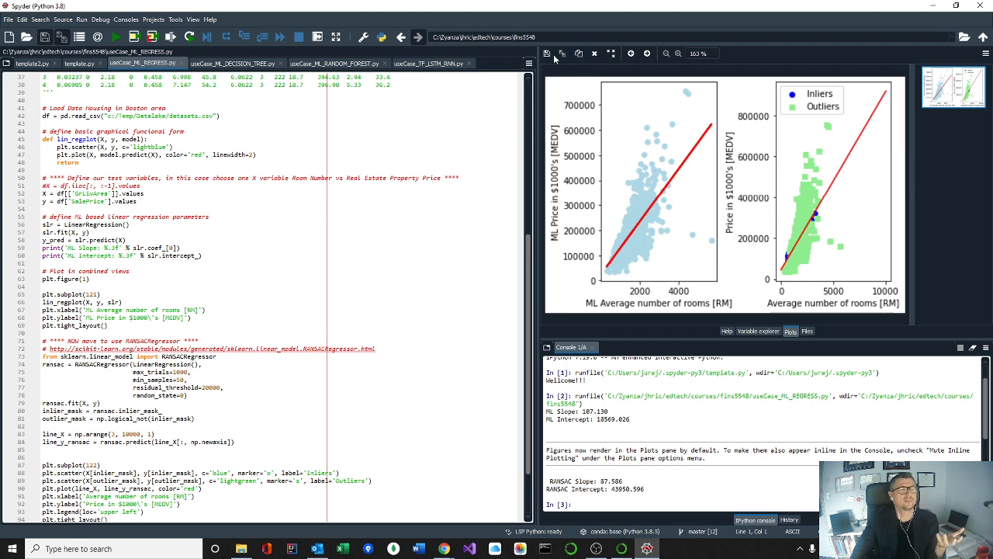
Dismiss the figure save dialog, then return through Files and Plots to the Variable explorer
left_click(547, 52)
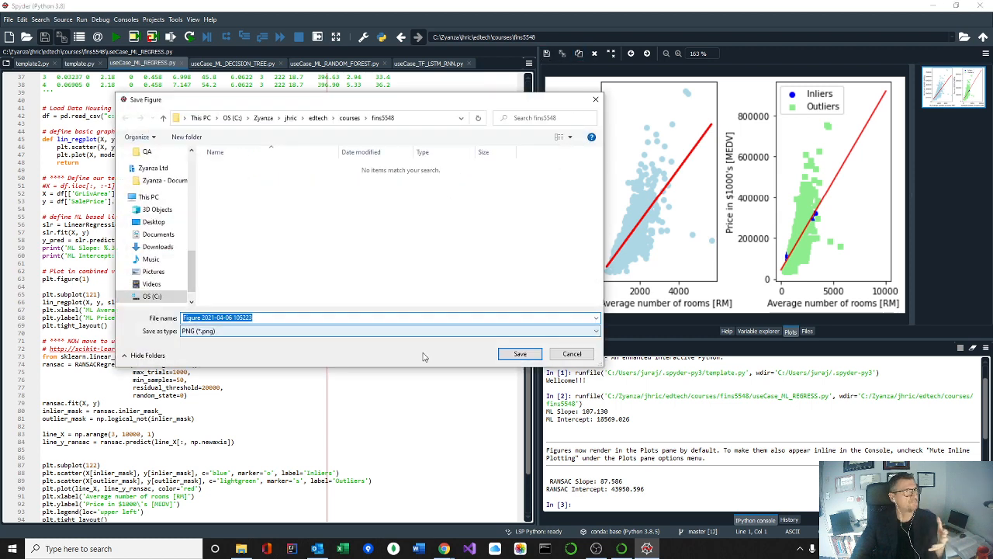
left_click(572, 353)
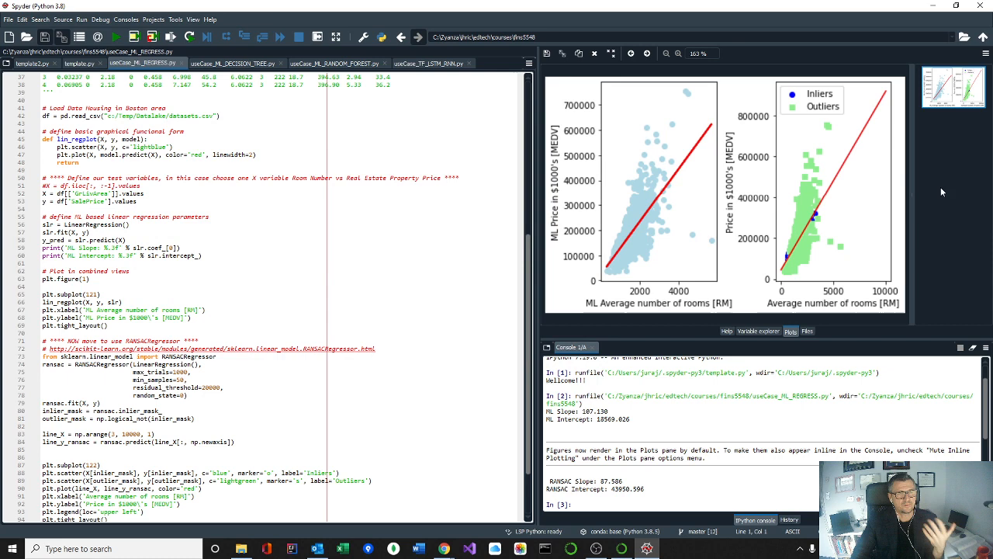
mouse_move(860, 173)
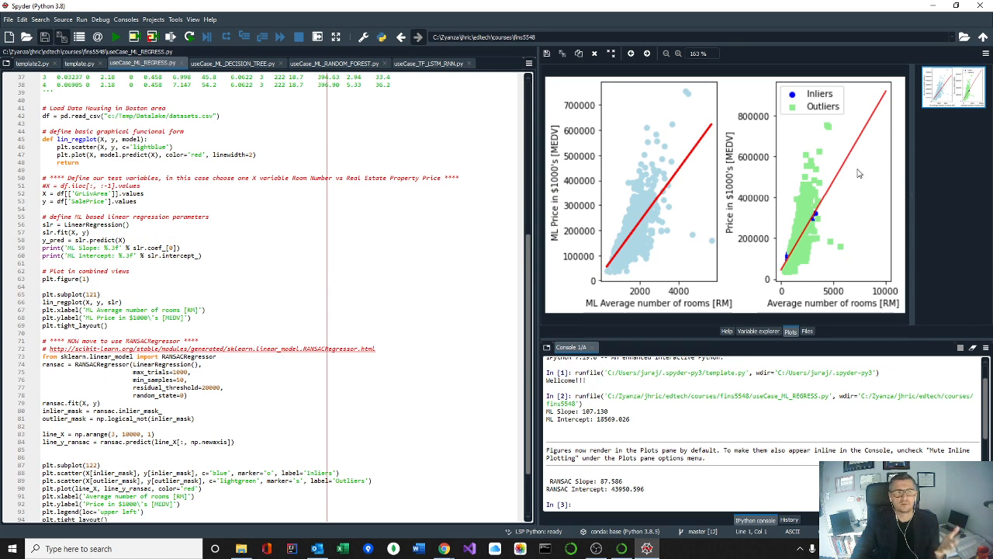
left_click(807, 331)
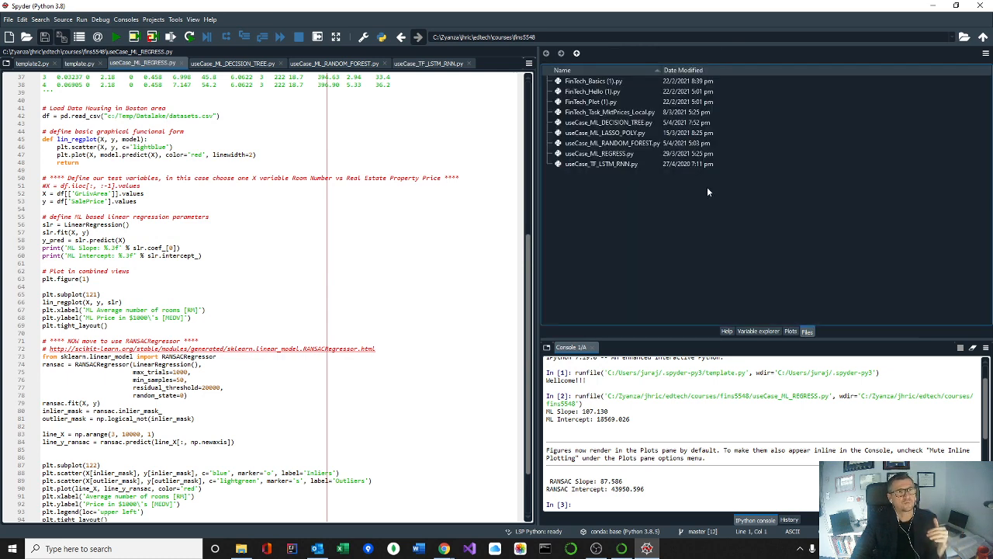
mouse_move(696, 176)
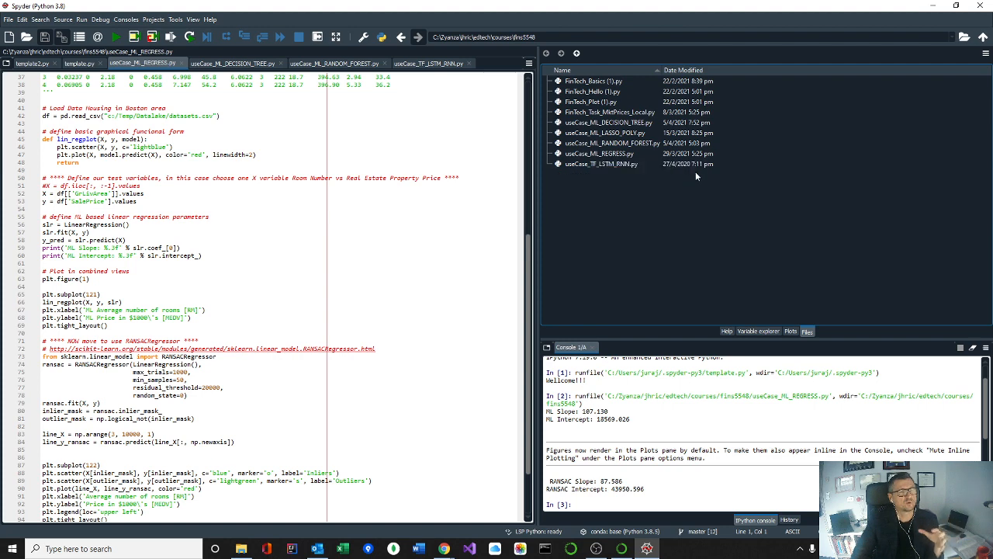
left_click(790, 331)
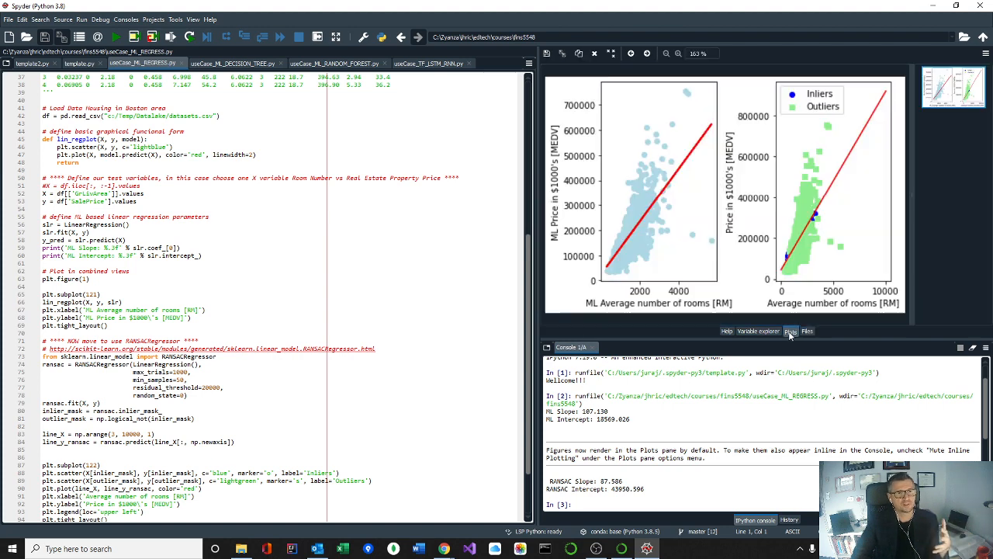
left_click(758, 330)
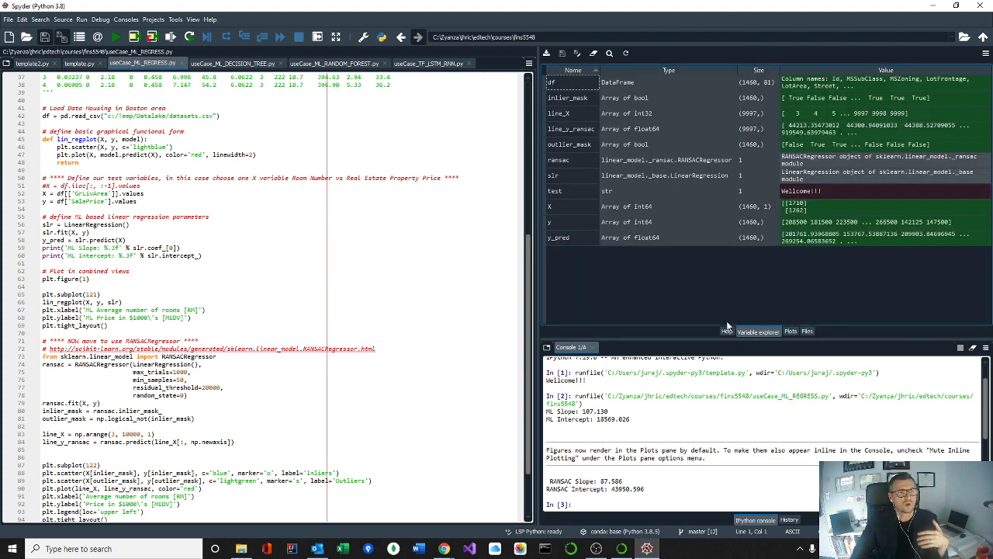
mouse_move(718, 270)
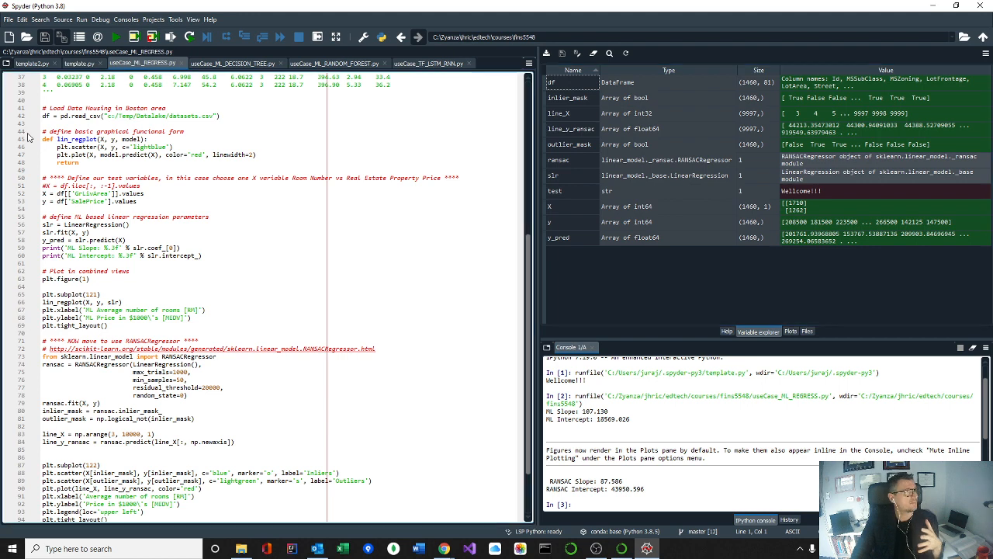
Bring the template2.py tab and its welcome code to the front of the editor
left_click(31, 63)
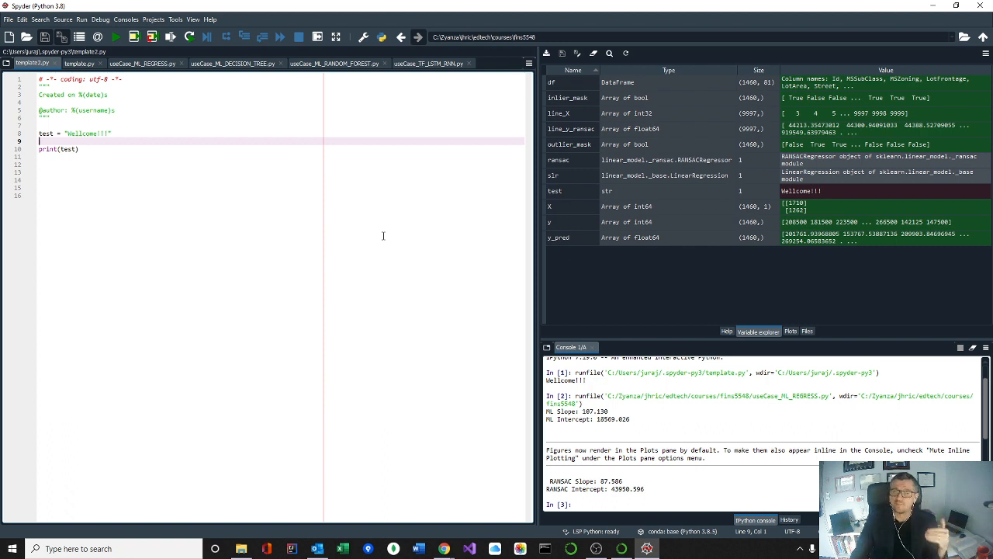
mouse_move(270, 218)
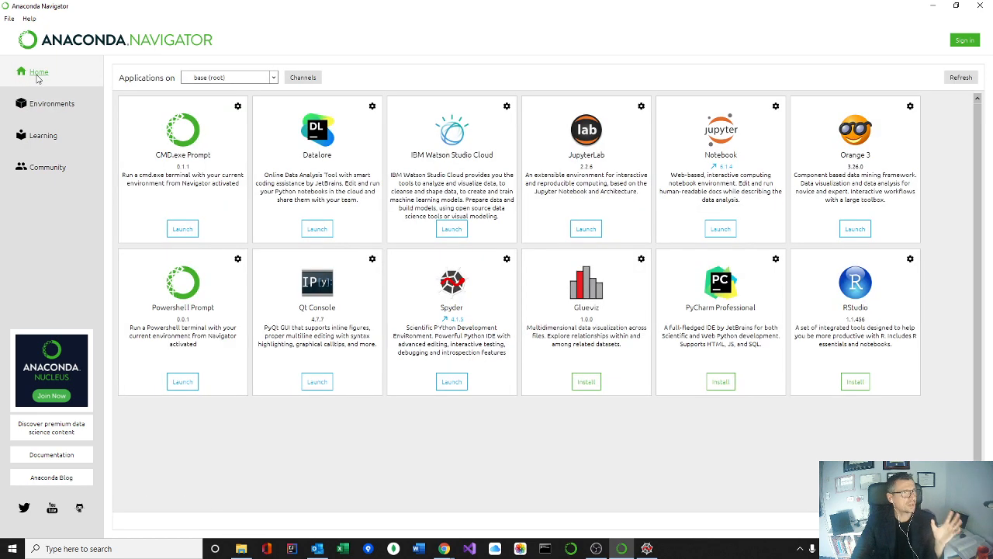
mouse_move(632, 131)
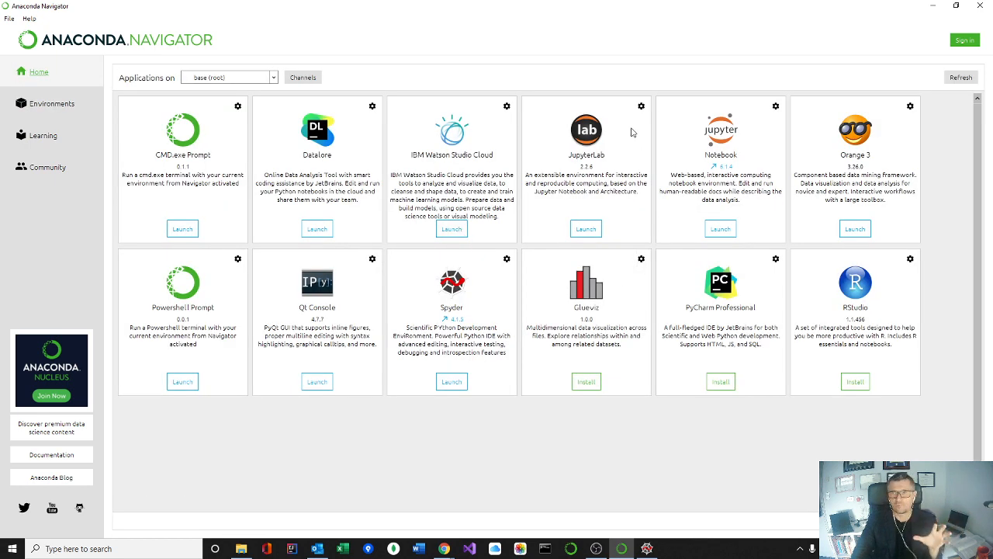
mouse_move(642, 137)
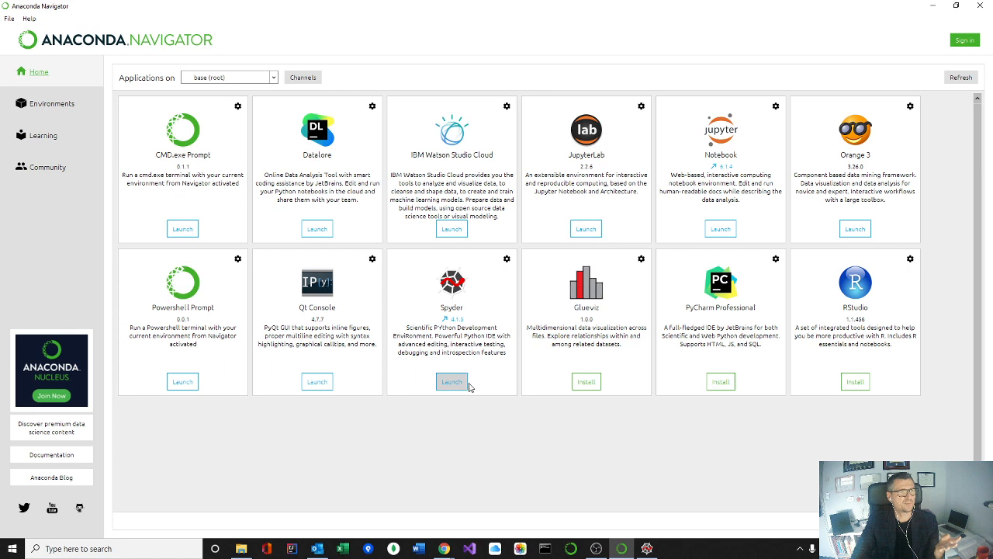
mouse_move(855, 228)
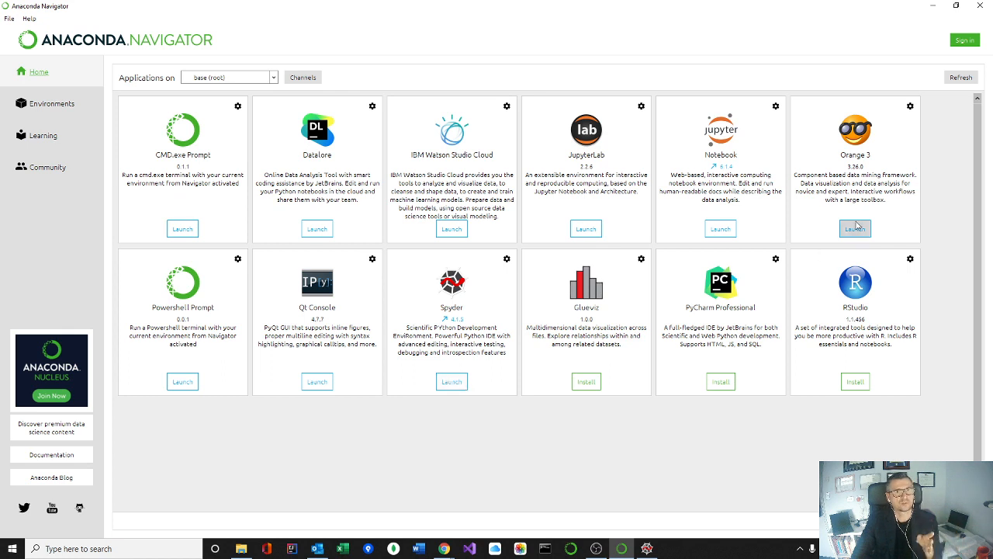
mouse_move(747, 434)
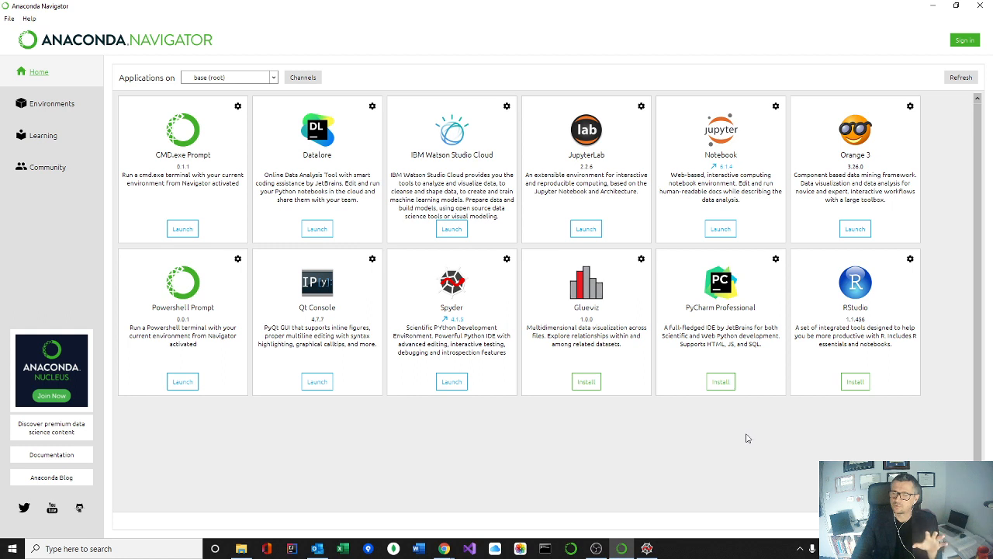
mouse_move(721, 319)
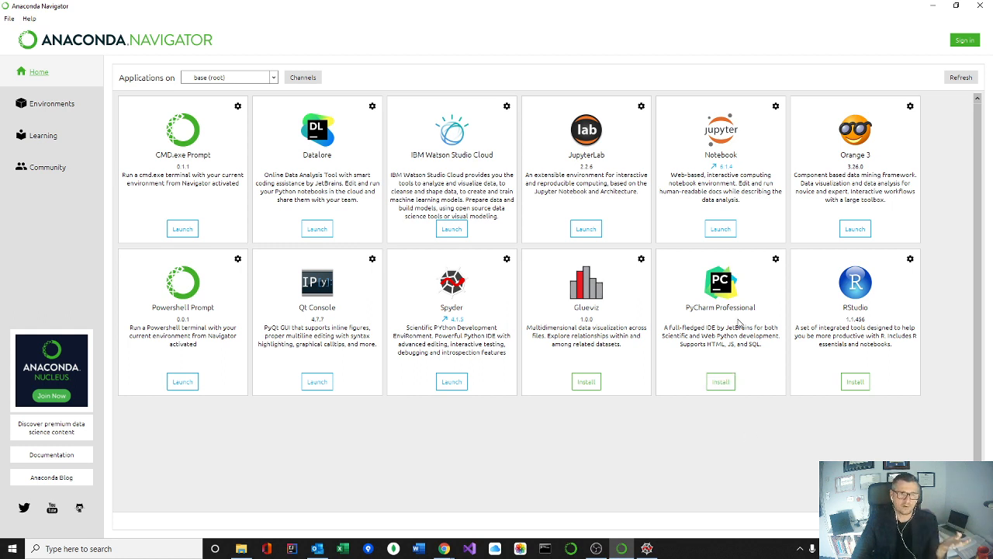
mouse_move(879, 386)
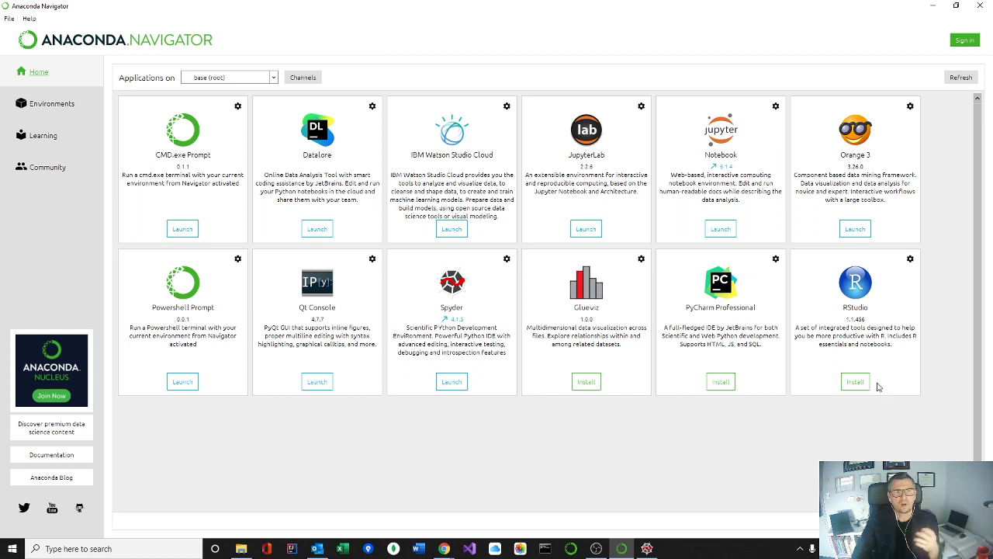
mouse_move(868, 443)
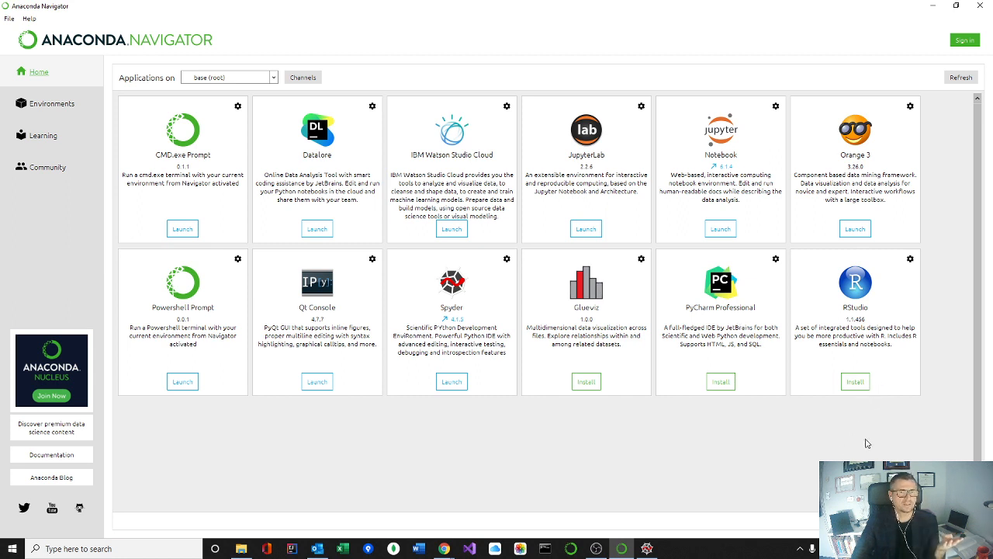
mouse_move(854, 445)
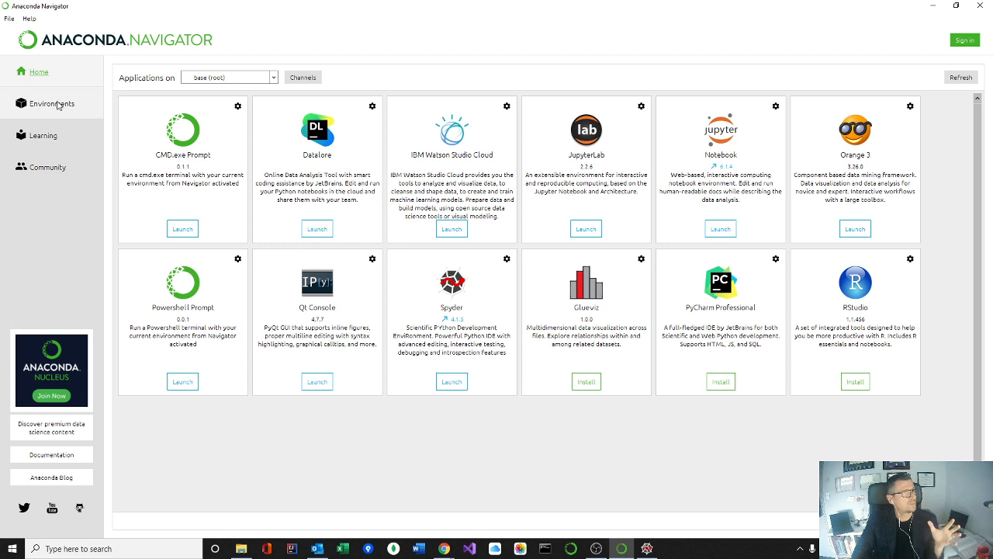
mouse_move(45, 75)
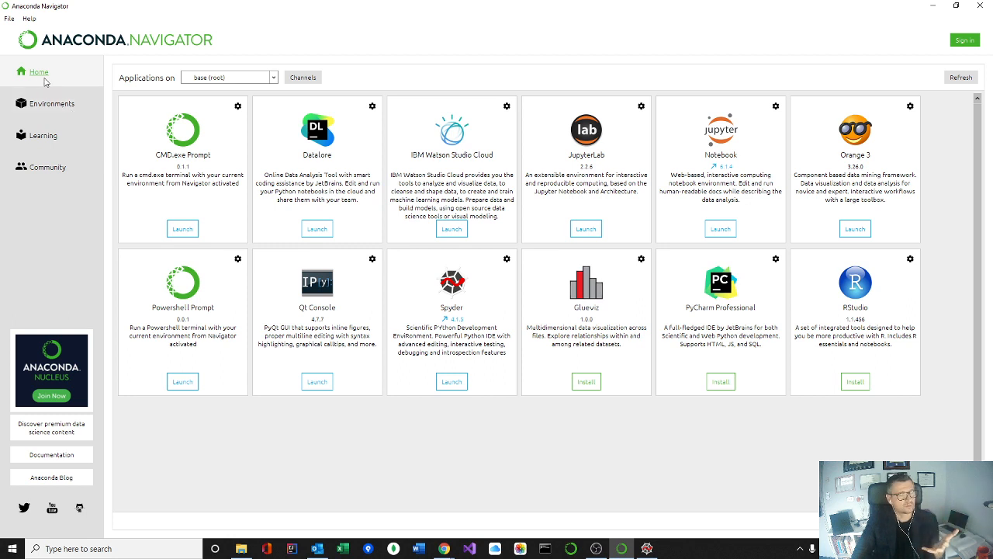
mouse_move(55, 82)
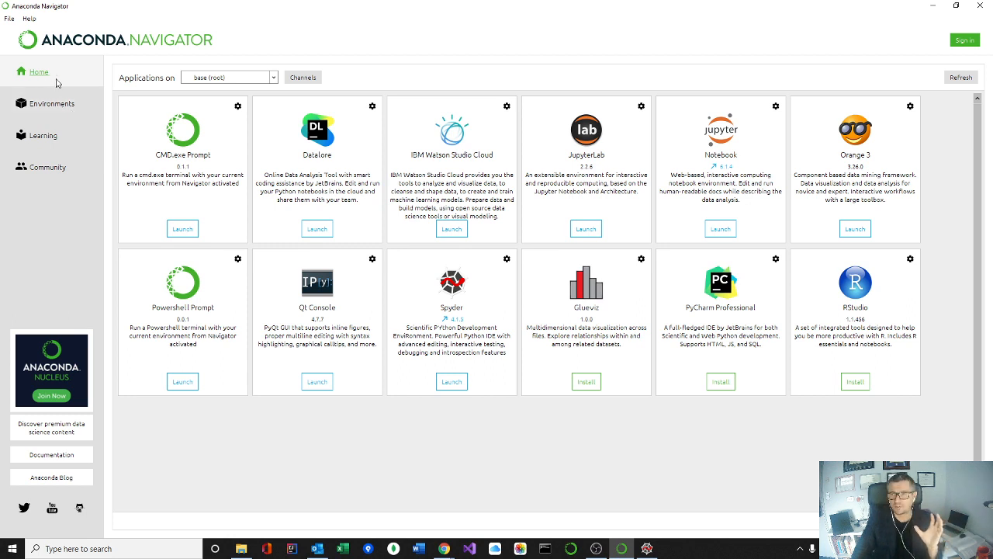
Browse the base environment's installed packages and versions, then return to the Home page
left_click(52, 103)
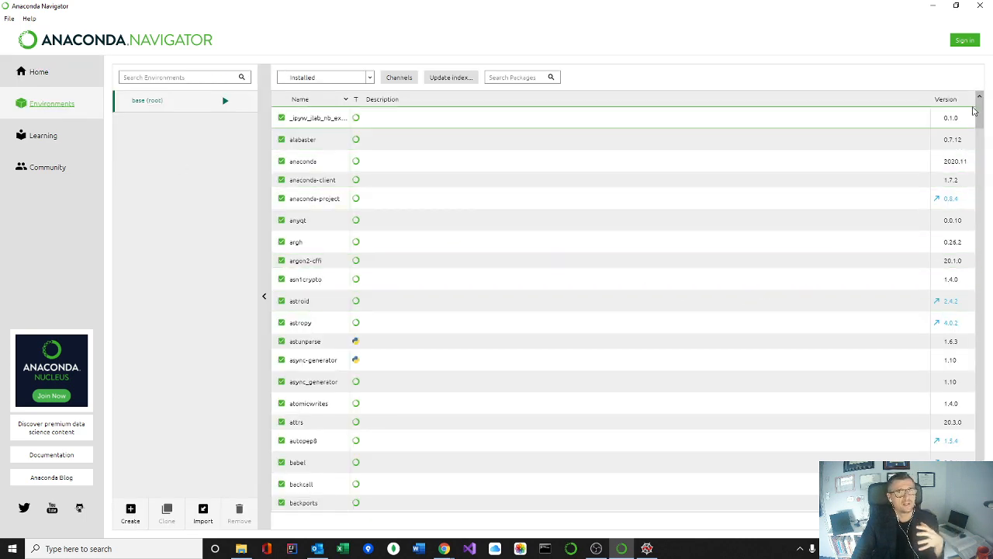
scroll("down", 3)
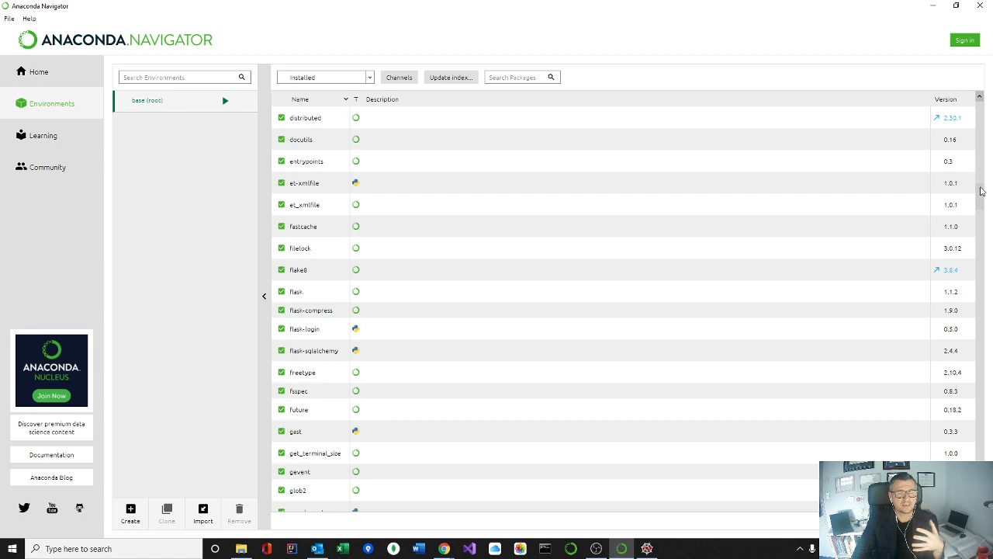
scroll("down", 3)
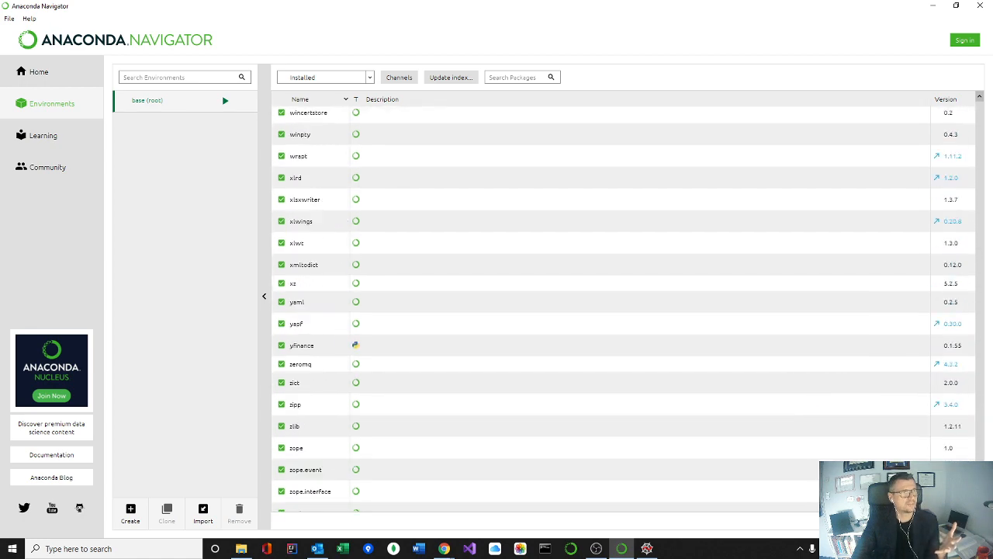
scroll("up", 3)
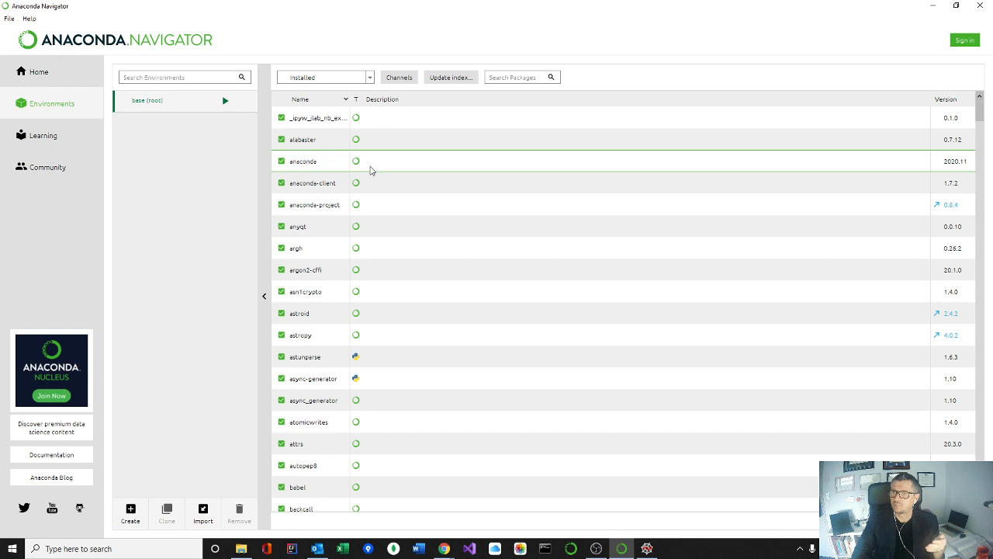
mouse_move(367, 162)
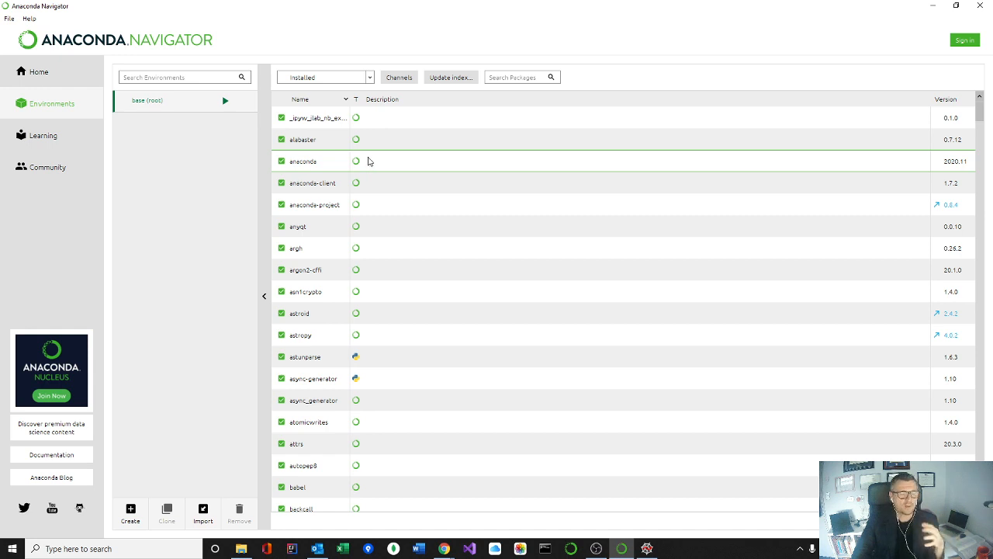
mouse_move(364, 159)
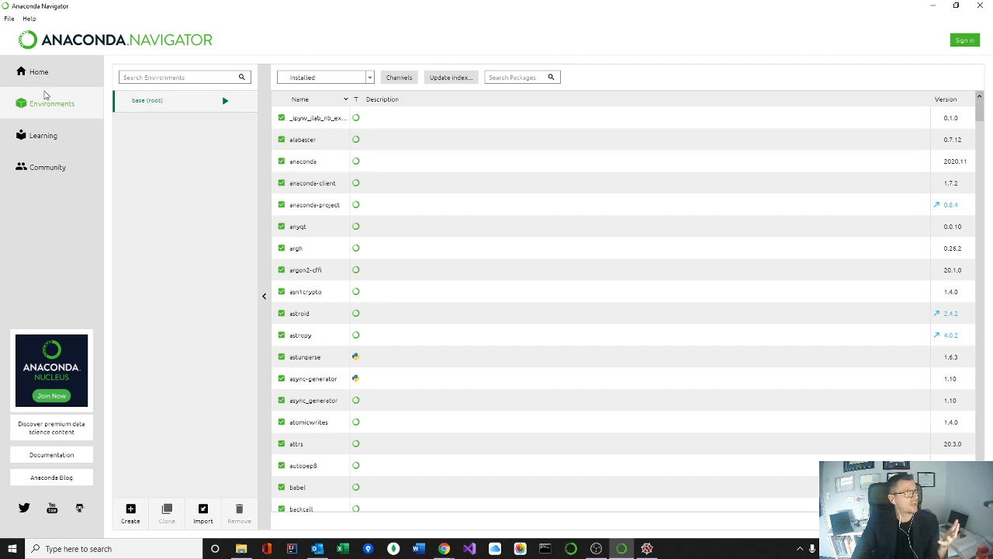
mouse_move(39, 71)
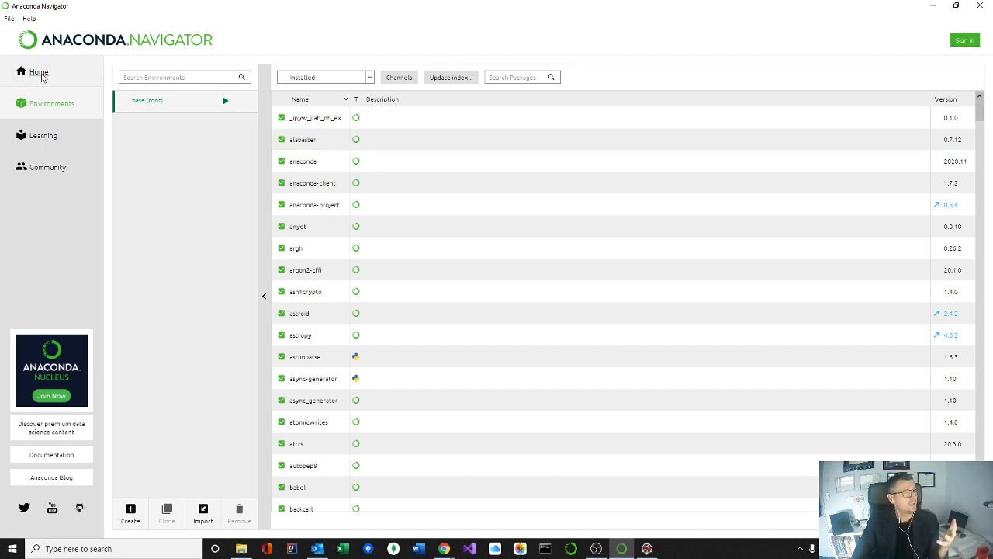
left_click(39, 72)
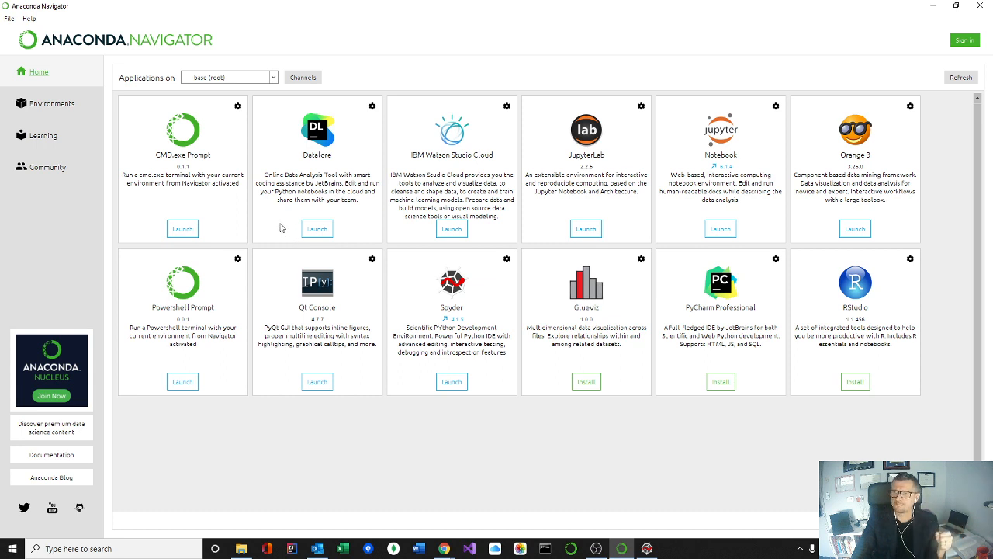
mouse_move(25, 197)
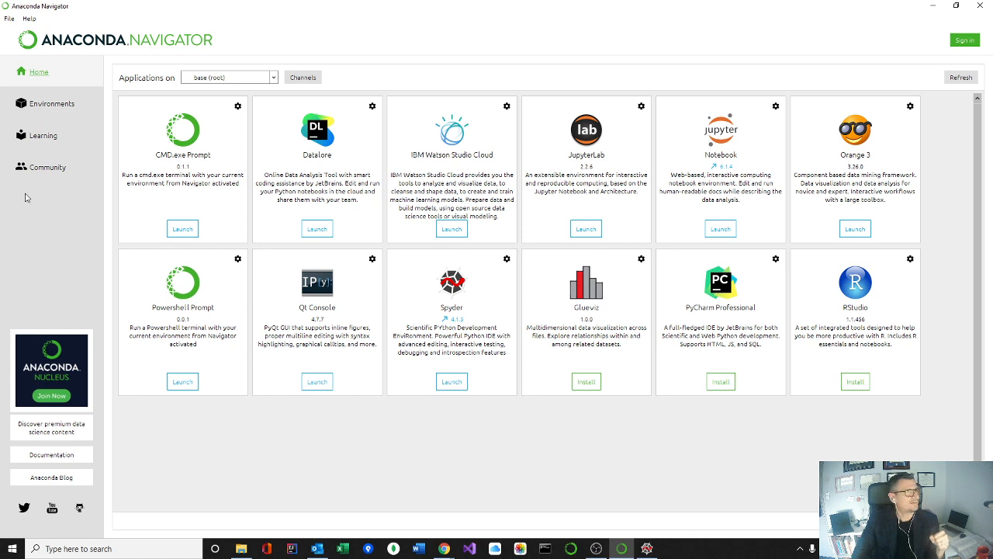